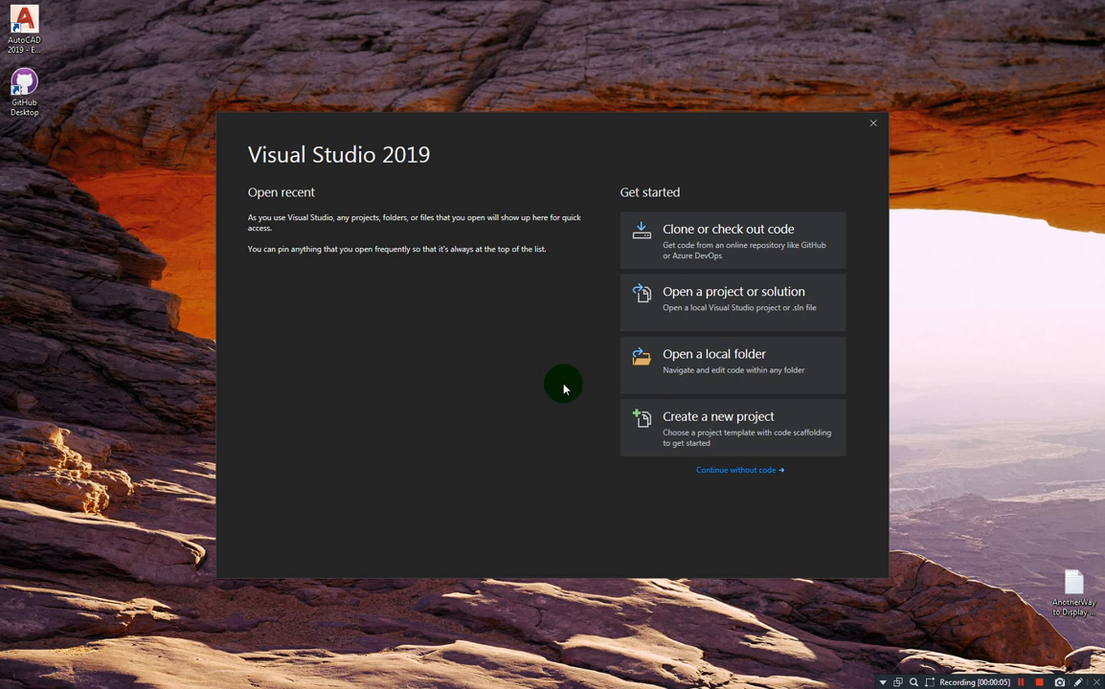
pyautogui.moveTo(349, 195)
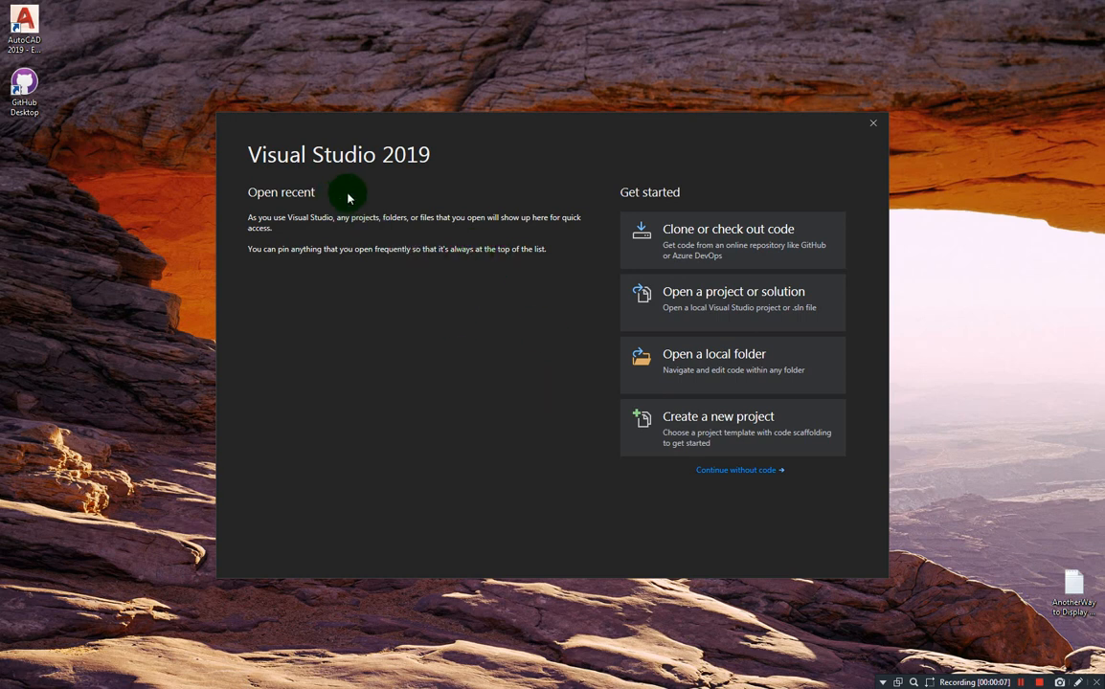
pyautogui.moveTo(571, 275)
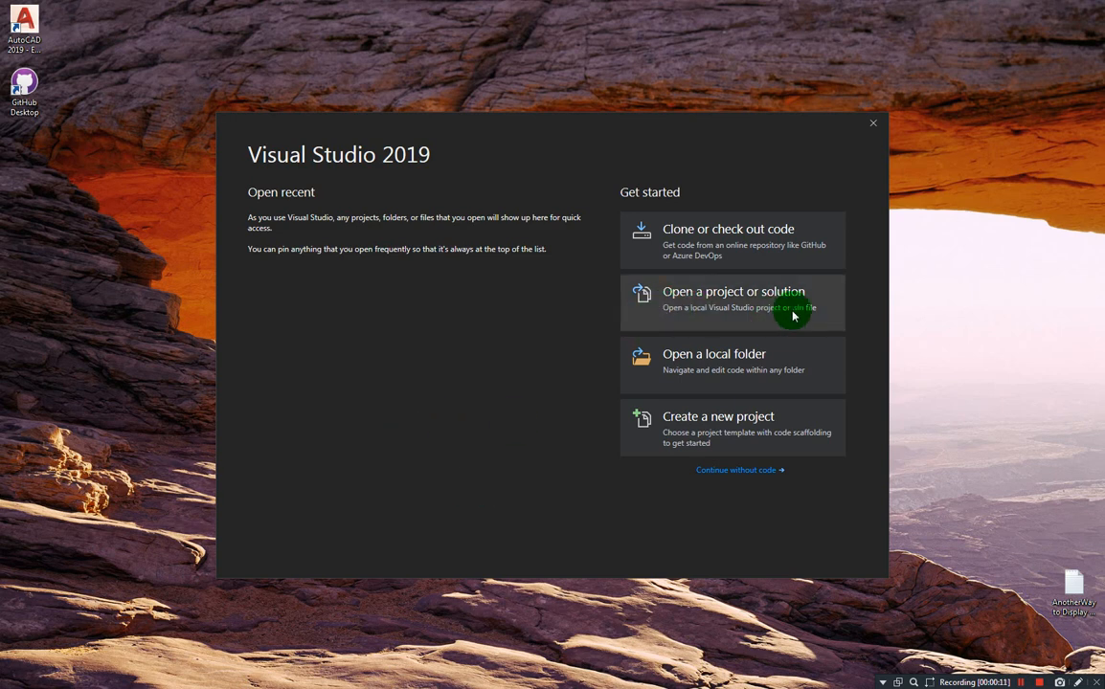
pyautogui.moveTo(747, 421)
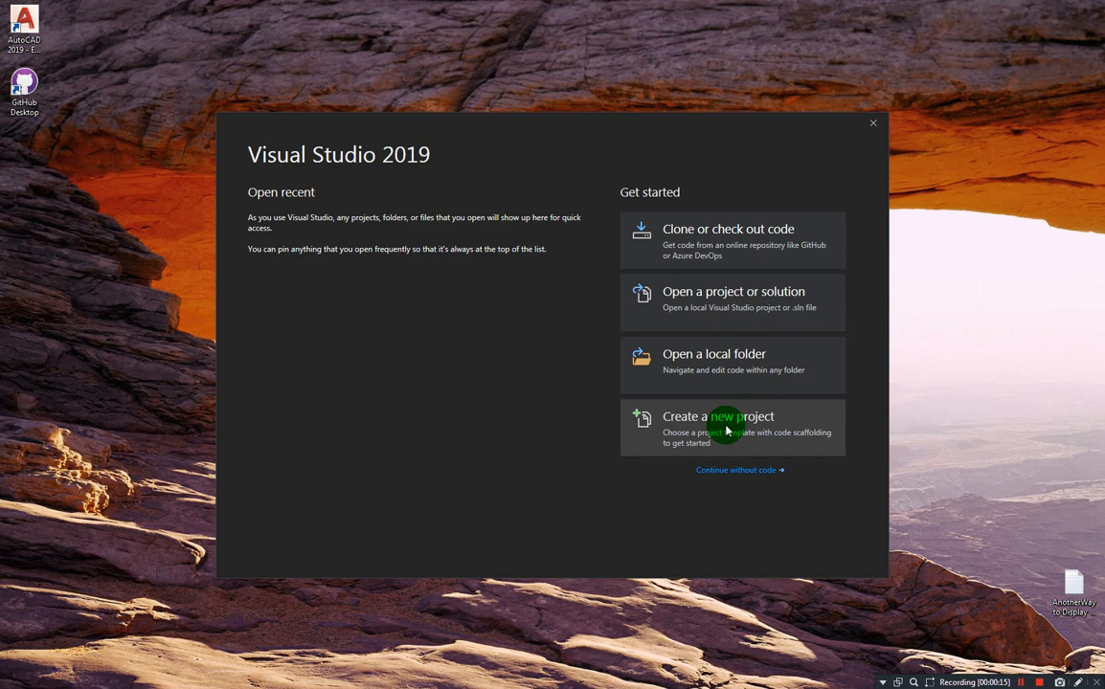
# Start a new project filtered to Visual Basic templates and searched for 'class library'
pyautogui.click(716, 416)
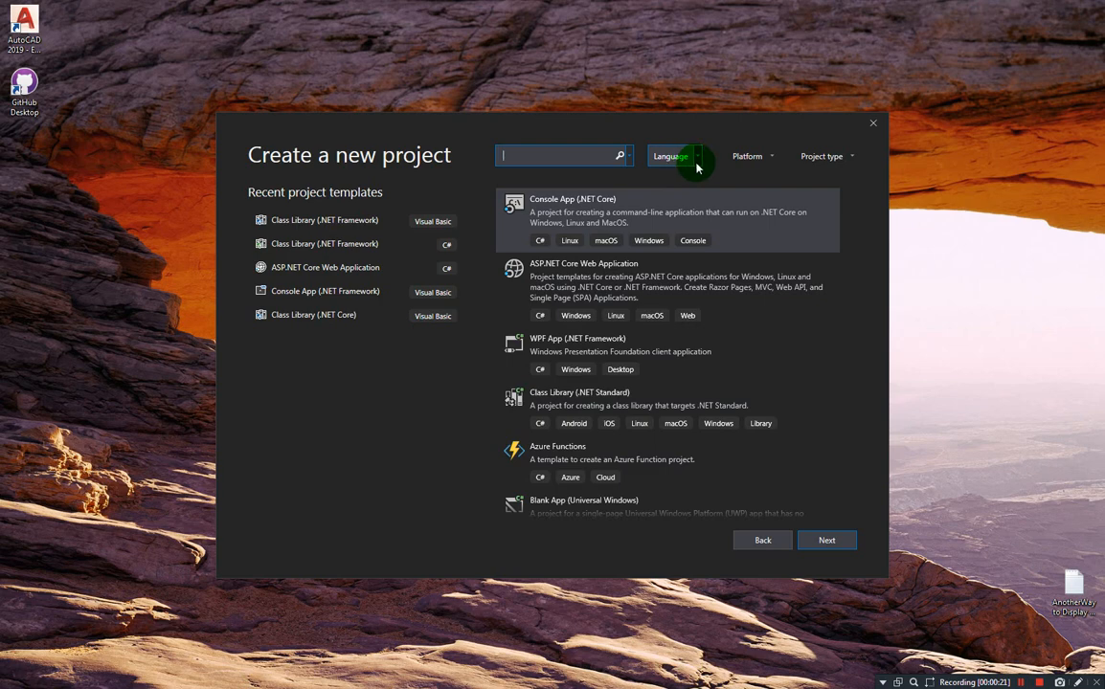
pyautogui.click(674, 157)
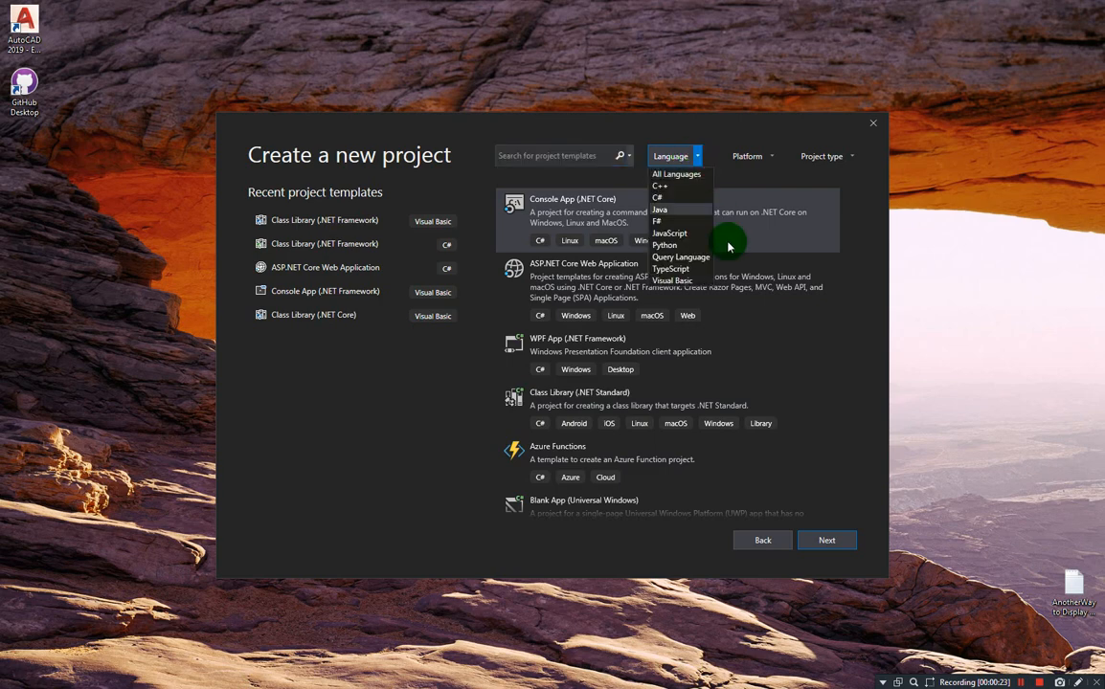
pyautogui.click(672, 280)
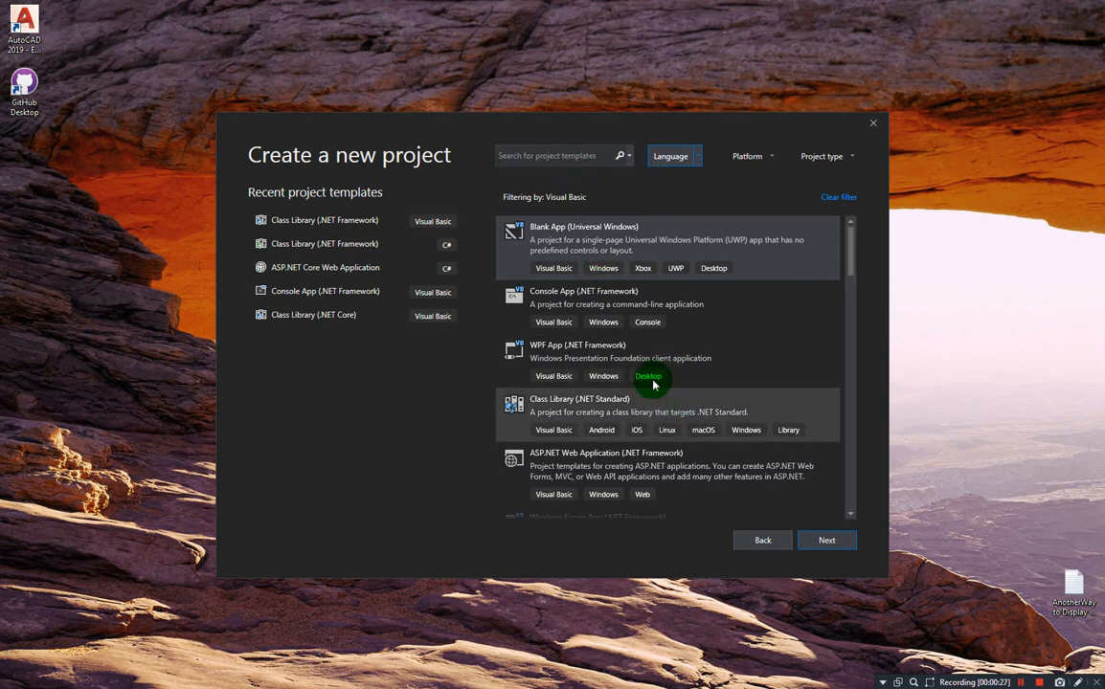
pyautogui.moveTo(596, 456)
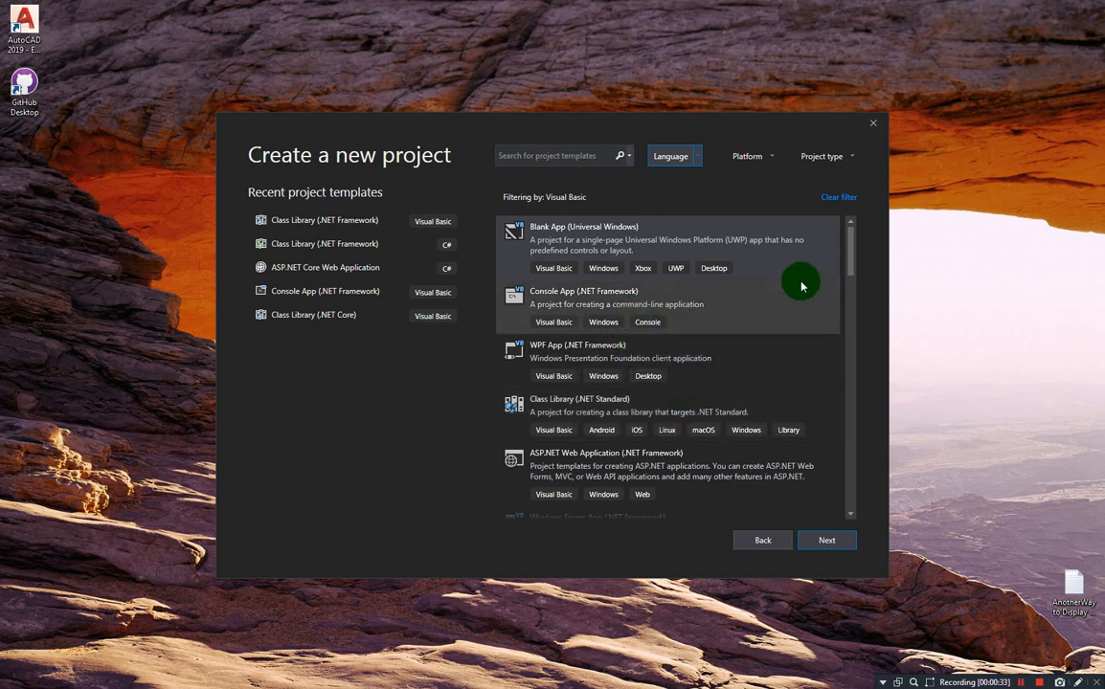
pyautogui.scroll(-3)
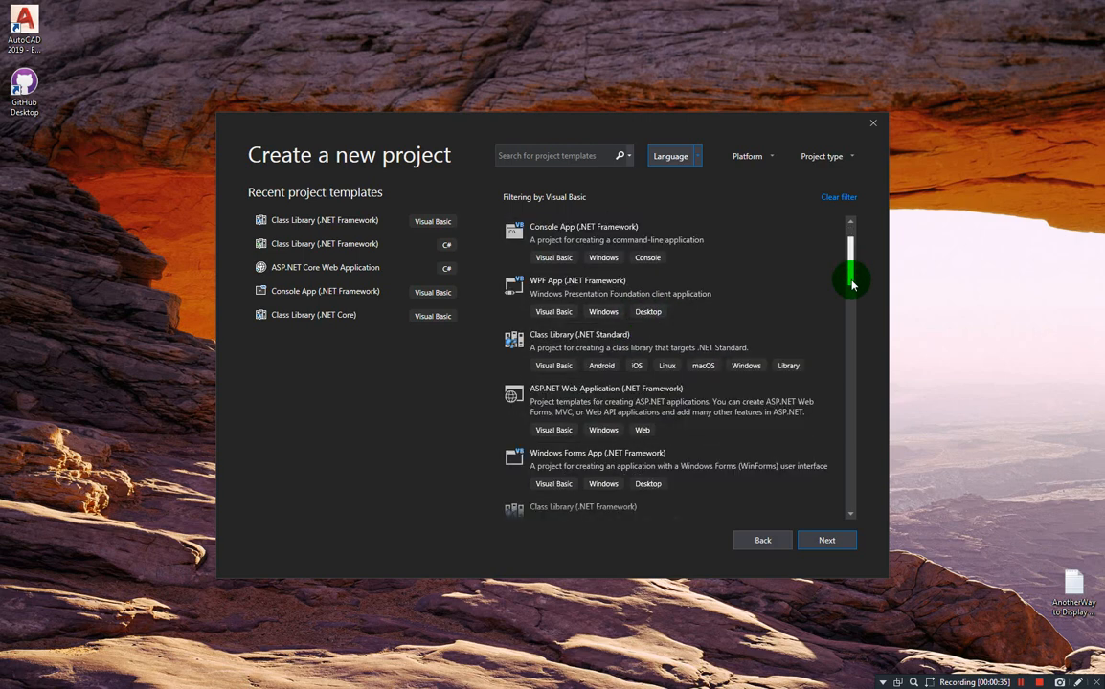
pyautogui.click(561, 155)
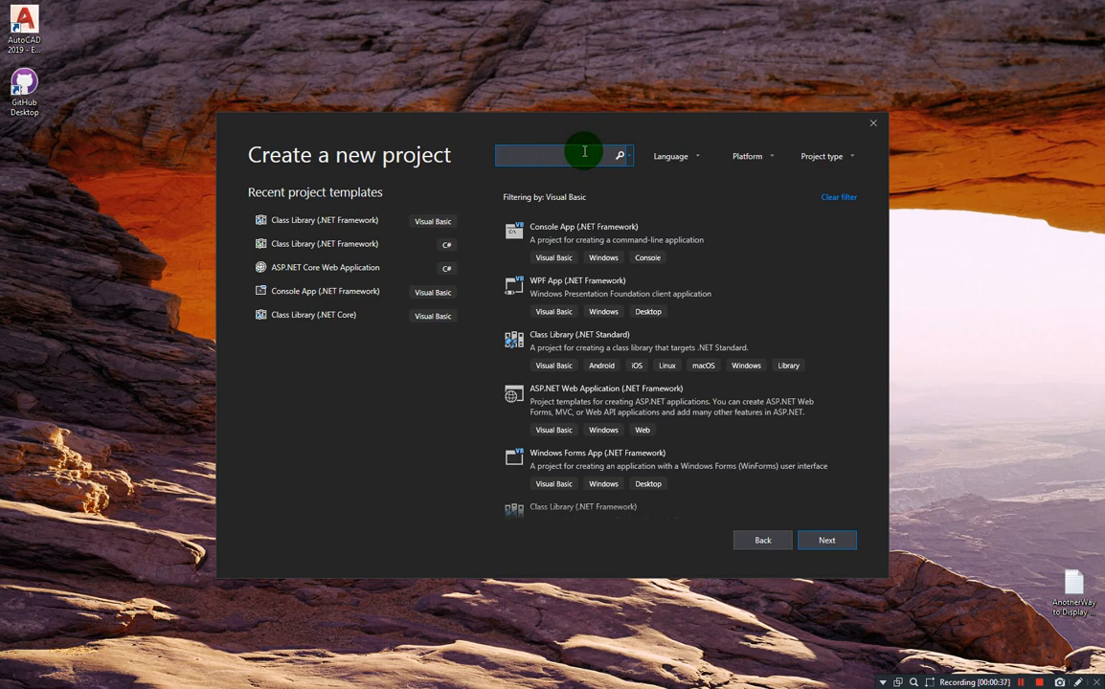
pyautogui.write('class libra')
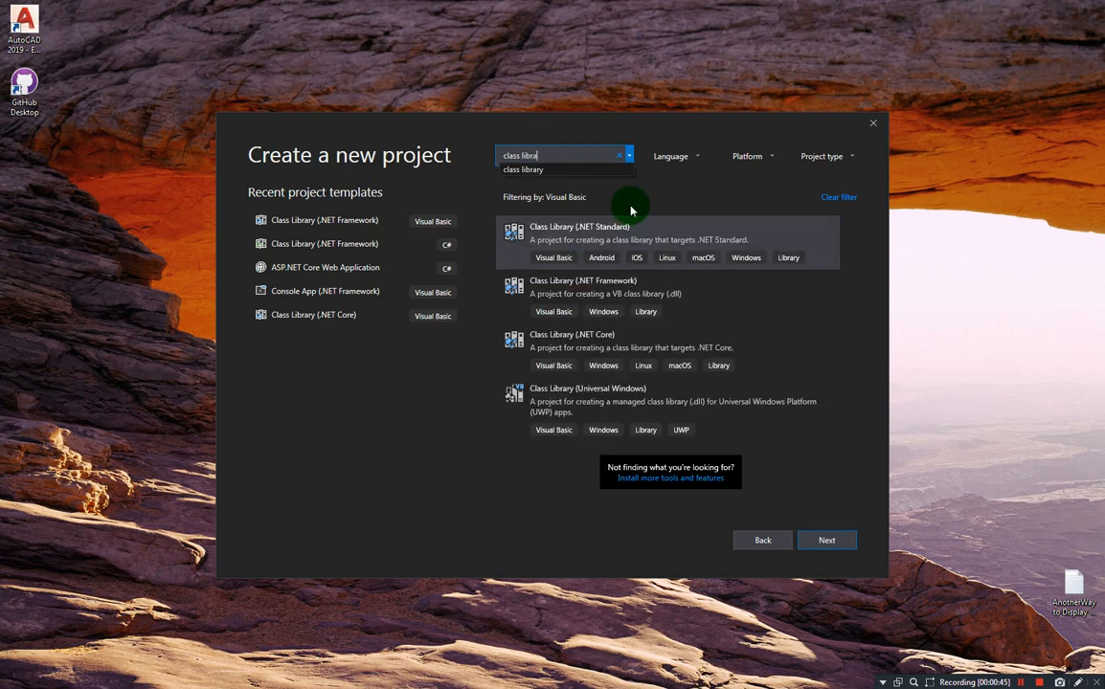
pyautogui.moveTo(574, 295)
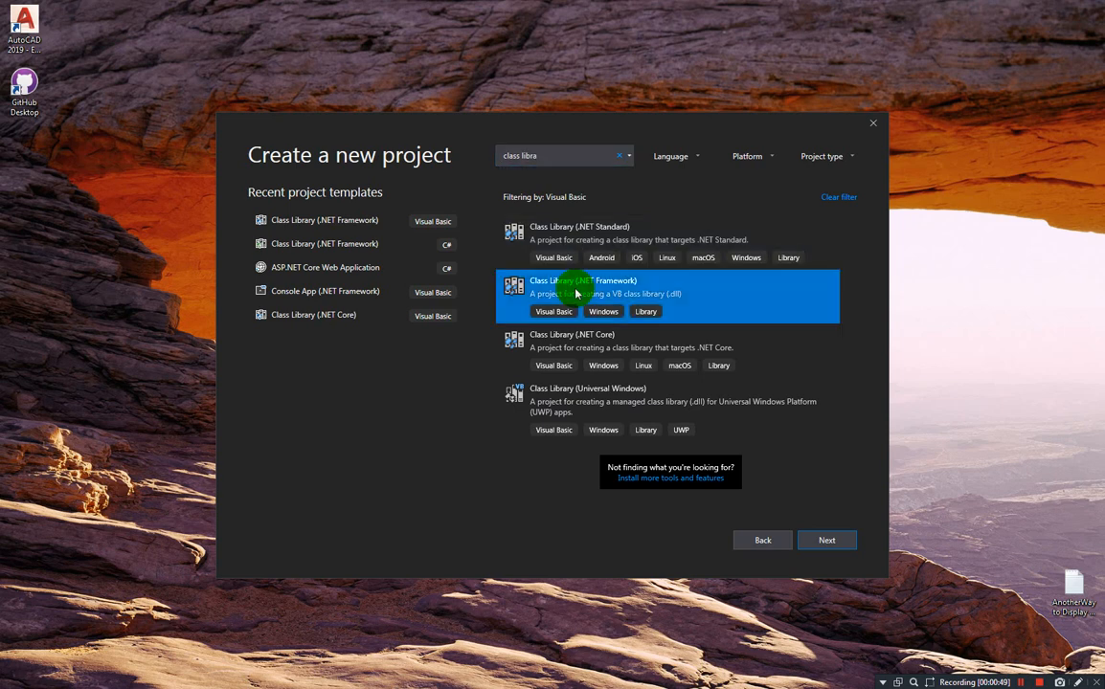
pyautogui.moveTo(775, 578)
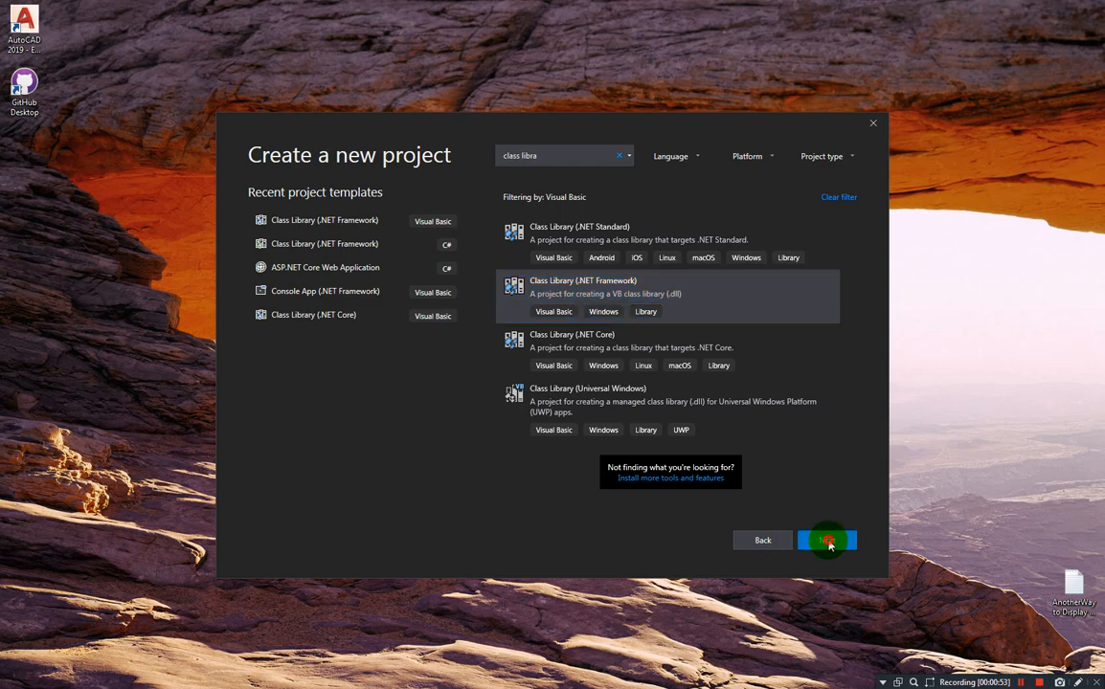
# Proceed to configuration and choose C:\AutoCAD-VB.NET_Projects as the project location
pyautogui.click(825, 540)
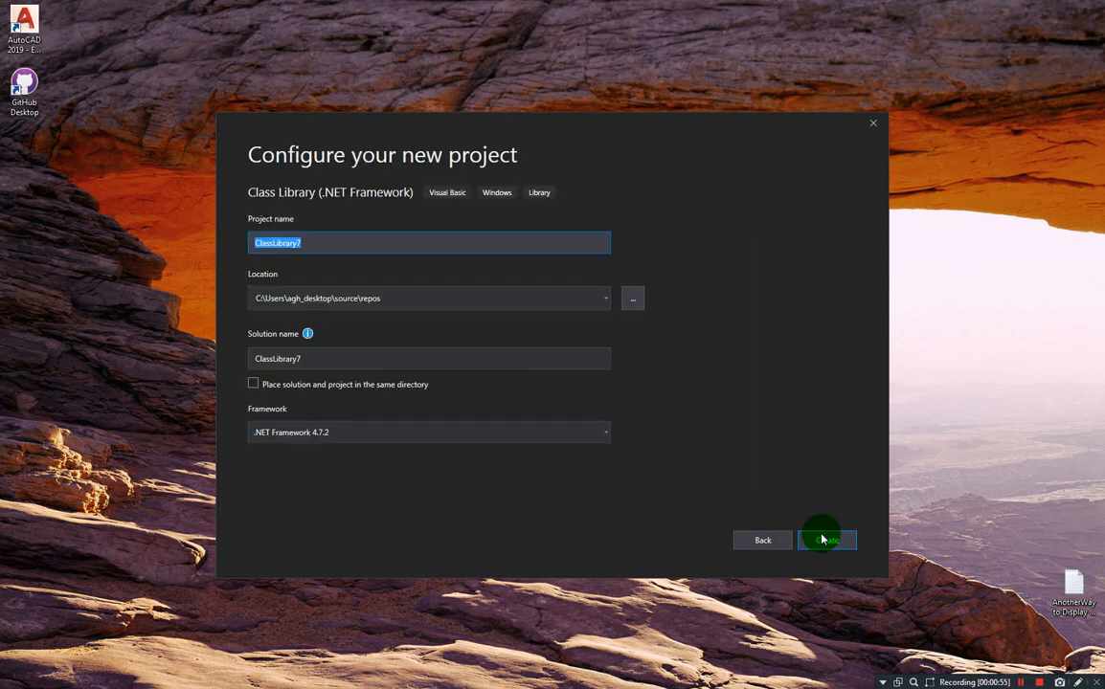
pyautogui.moveTo(582, 314)
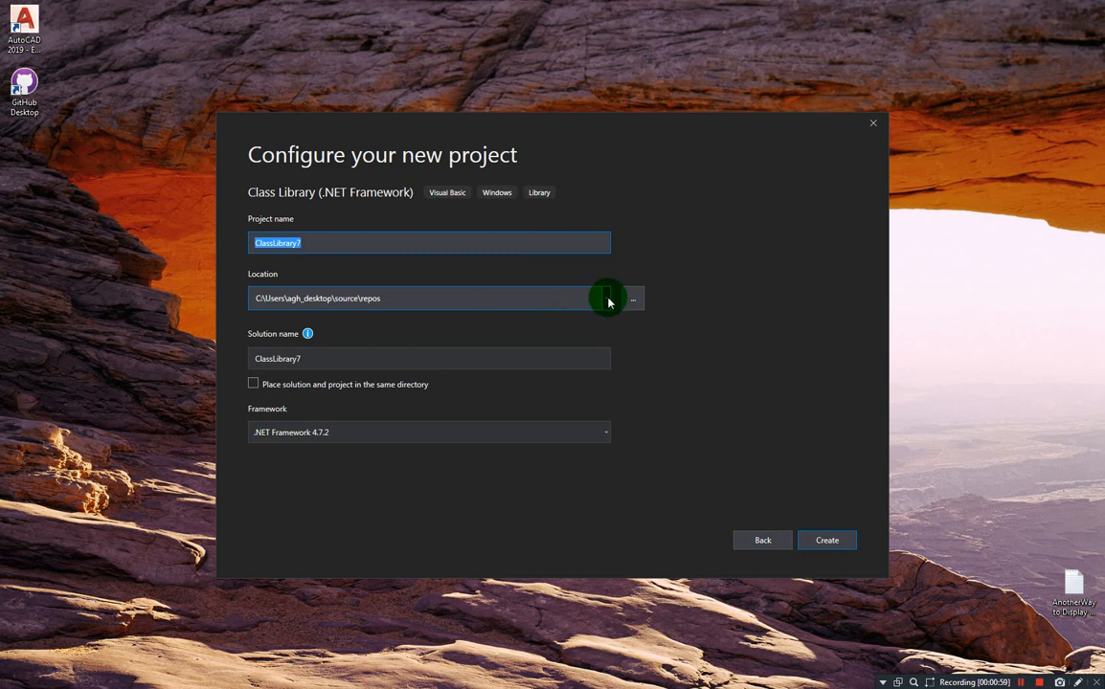
pyautogui.click(605, 299)
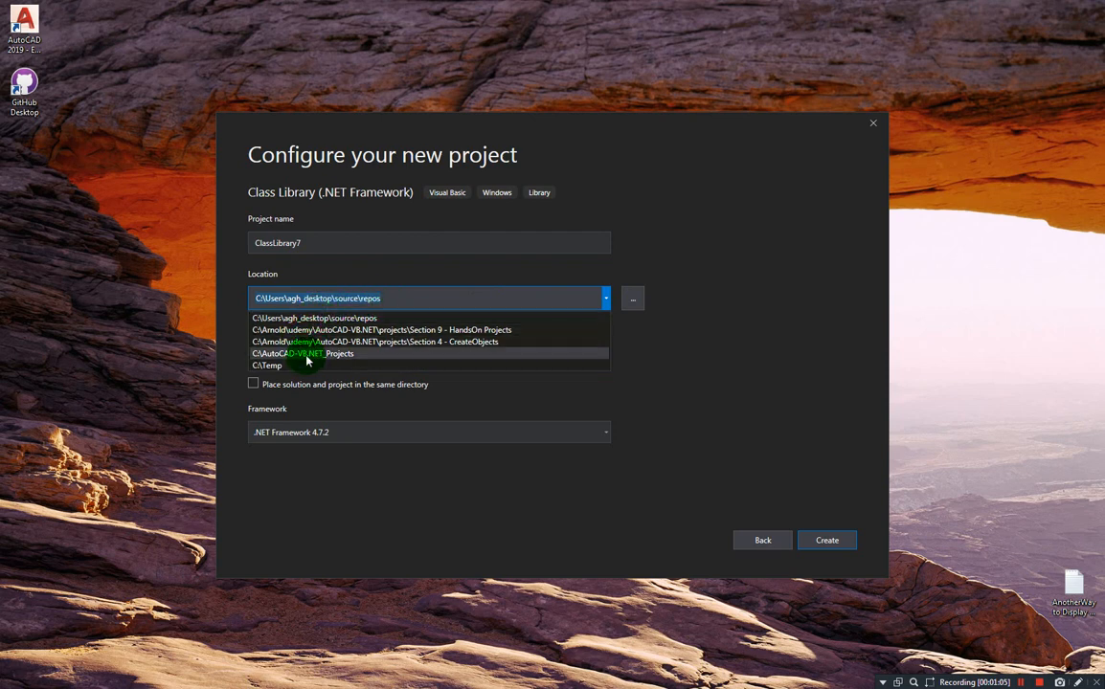
pyautogui.click(303, 352)
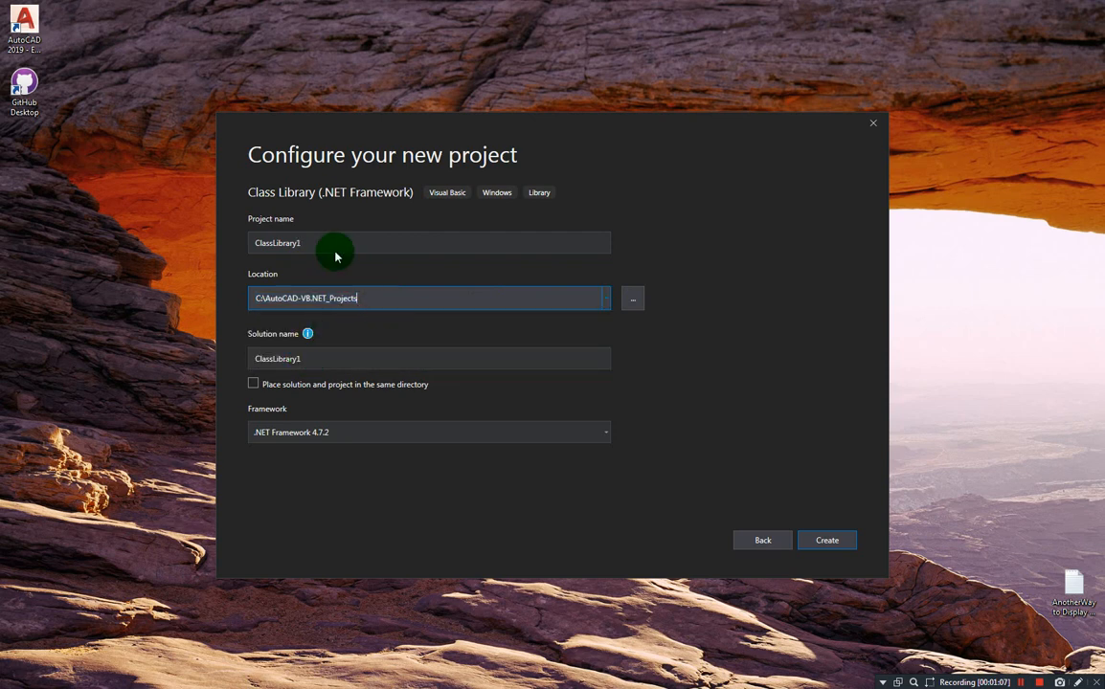
# Name the project DrawObjects and create it, opening the default Class1.vb
pyautogui.click(360, 242)
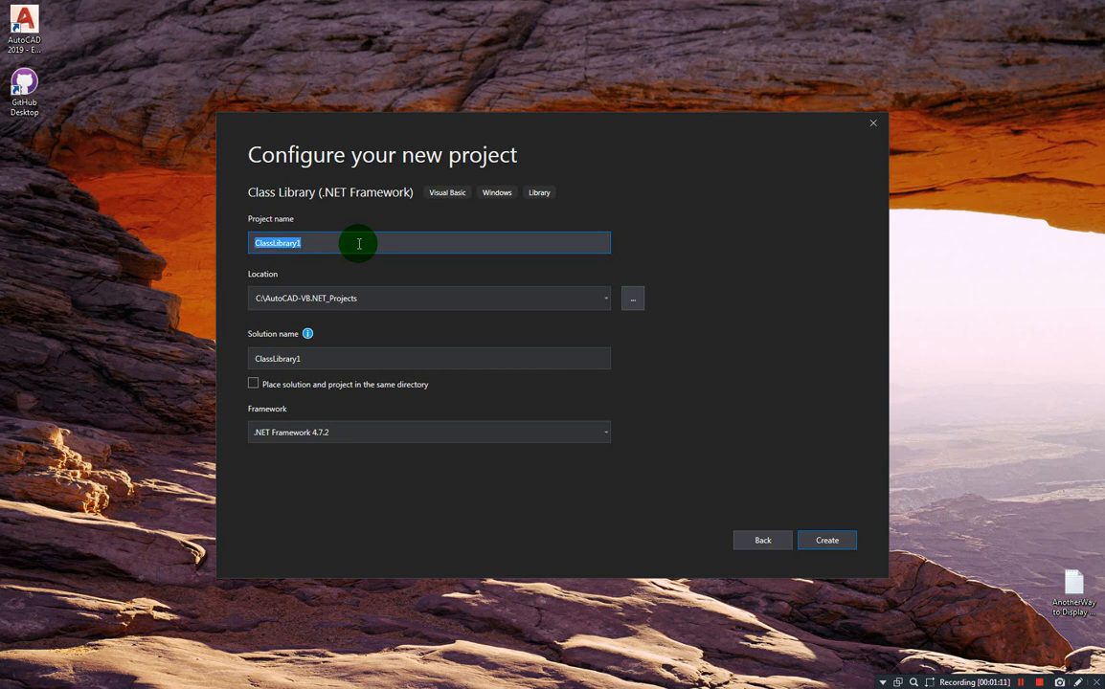
pyautogui.write('DrawOb')
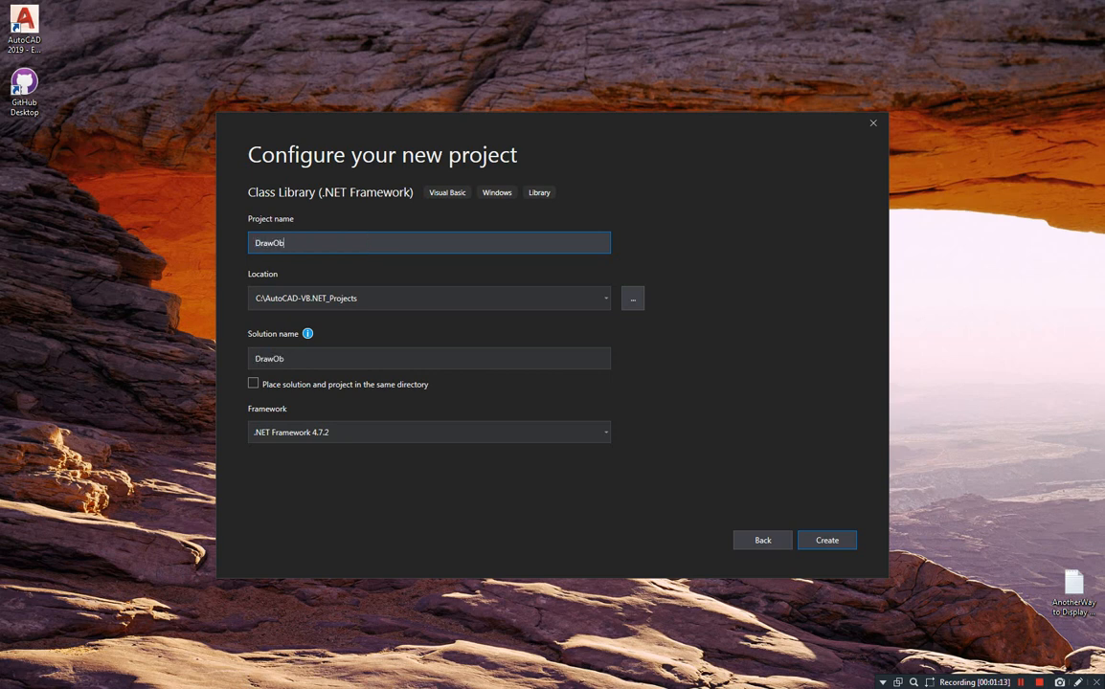
pyautogui.write('jects')
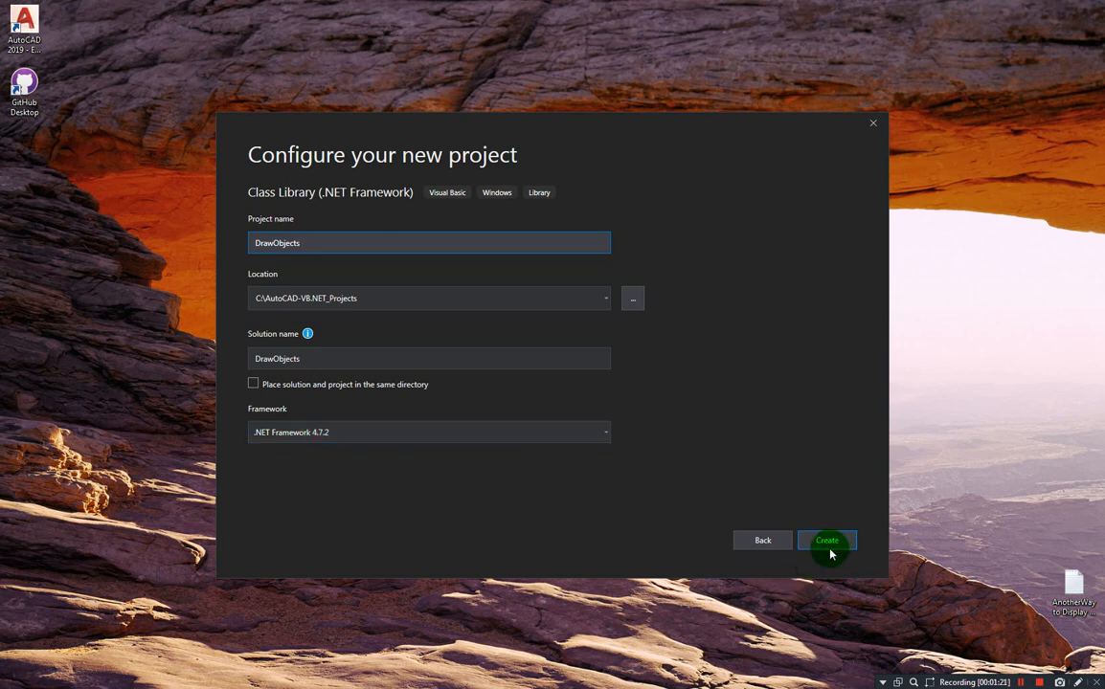
pyautogui.click(827, 540)
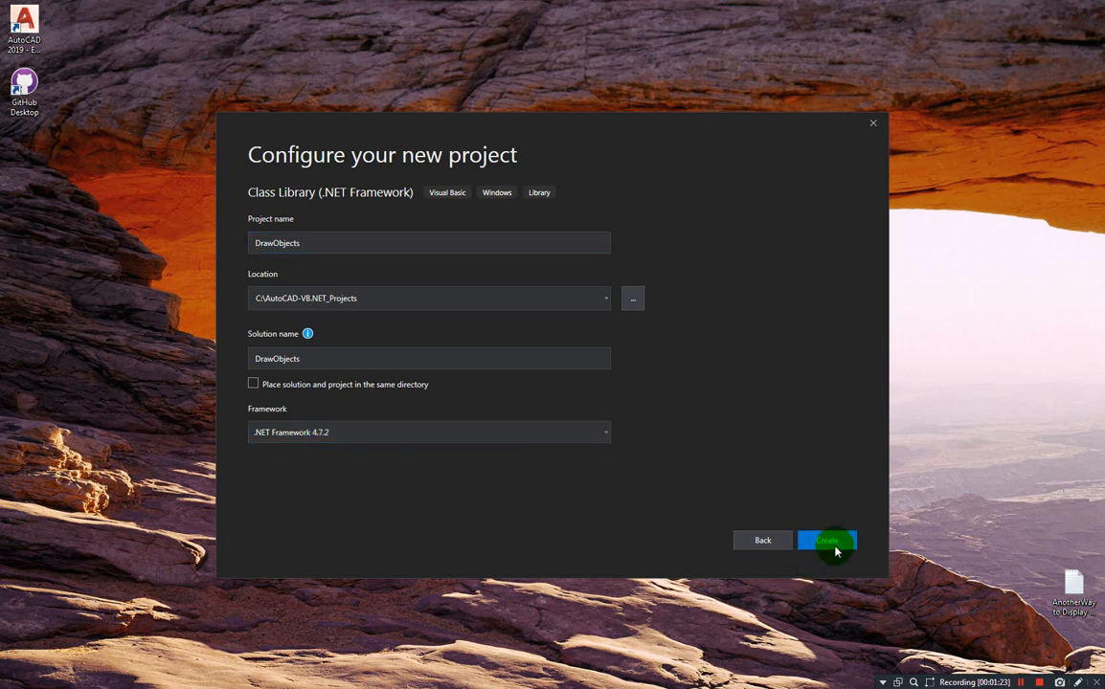
pyautogui.click(825, 540)
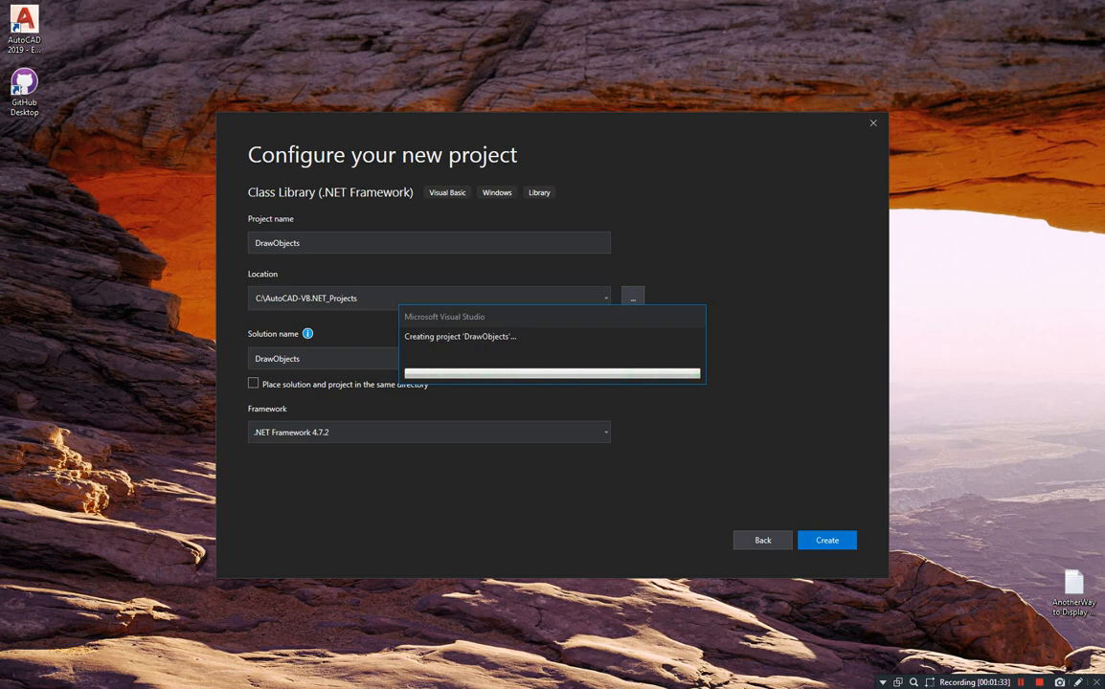
pyautogui.click(827, 540)
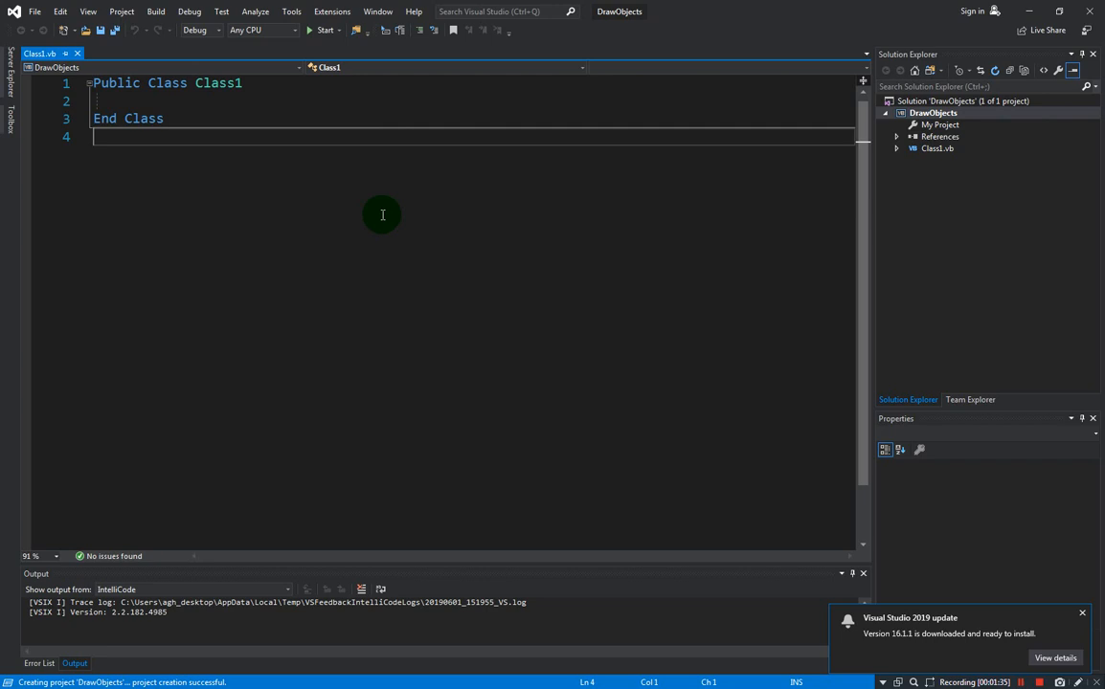
pyautogui.moveTo(827, 174)
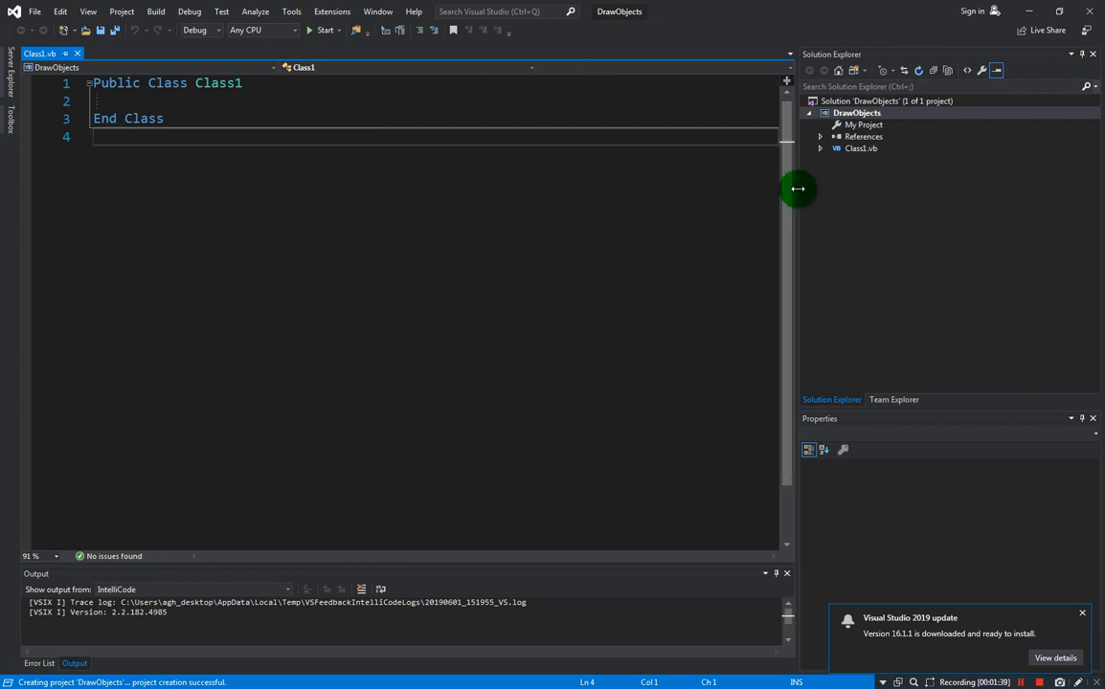
pyautogui.moveTo(617, 241)
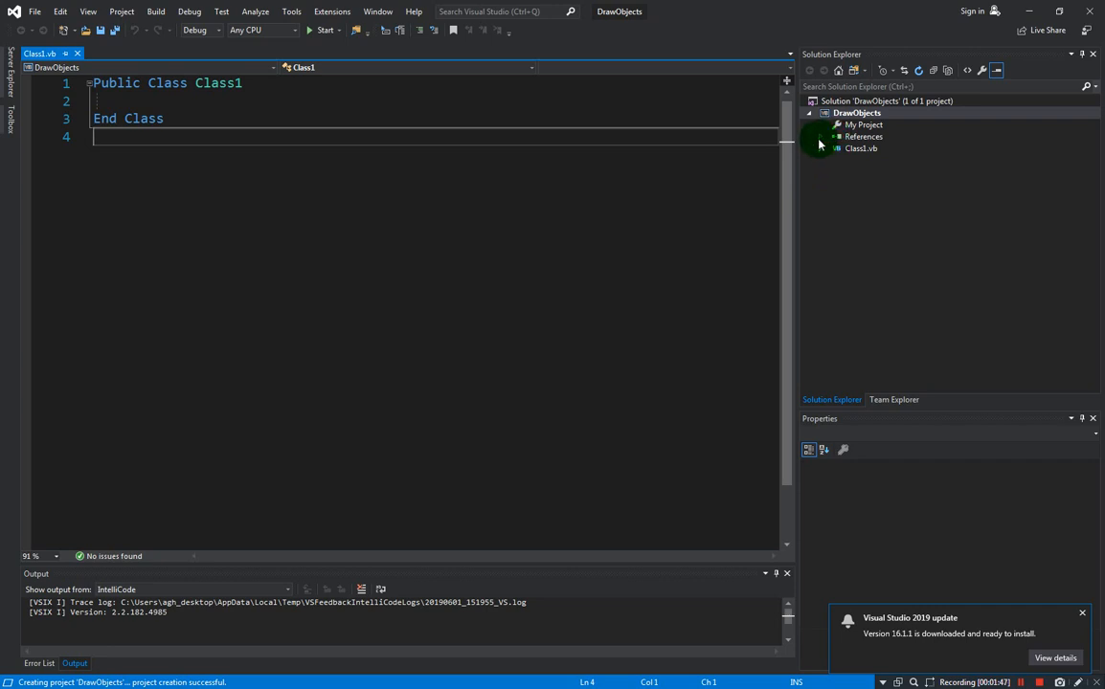
# Expand the DrawObjects References node and bring up its context menu
pyautogui.click(835, 136)
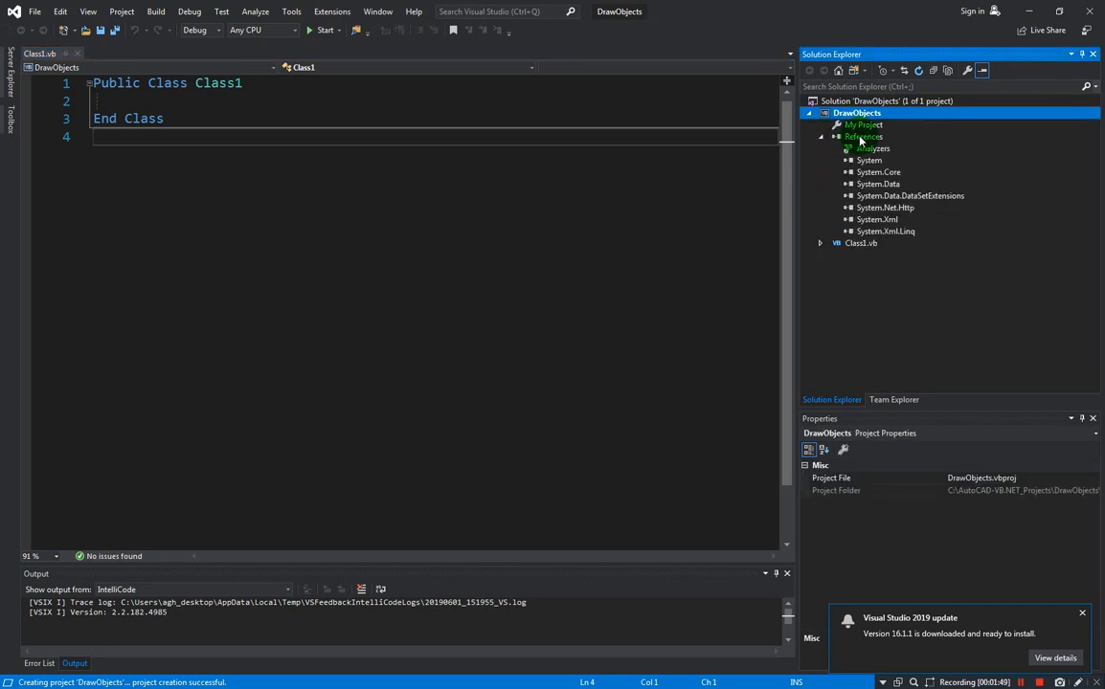
pyautogui.rightClick(861, 136)
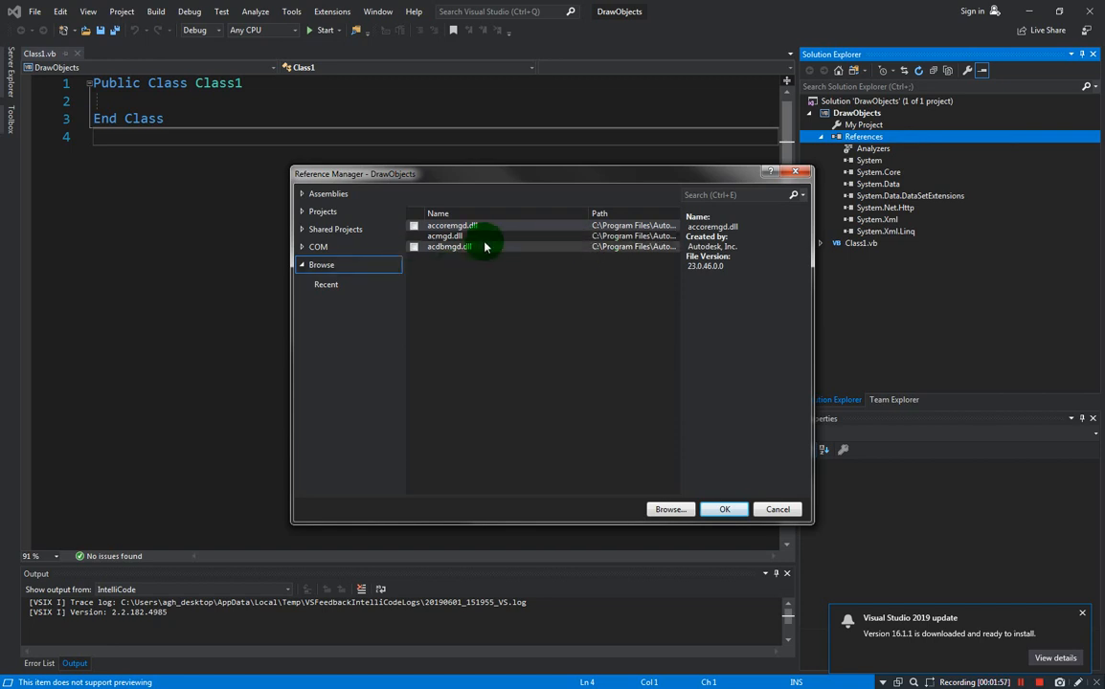
# Reference AutoCAD's accoremgd.dll, acdbmgd.dll and acmgd.dll in DrawObjects
pyautogui.click(451, 226)
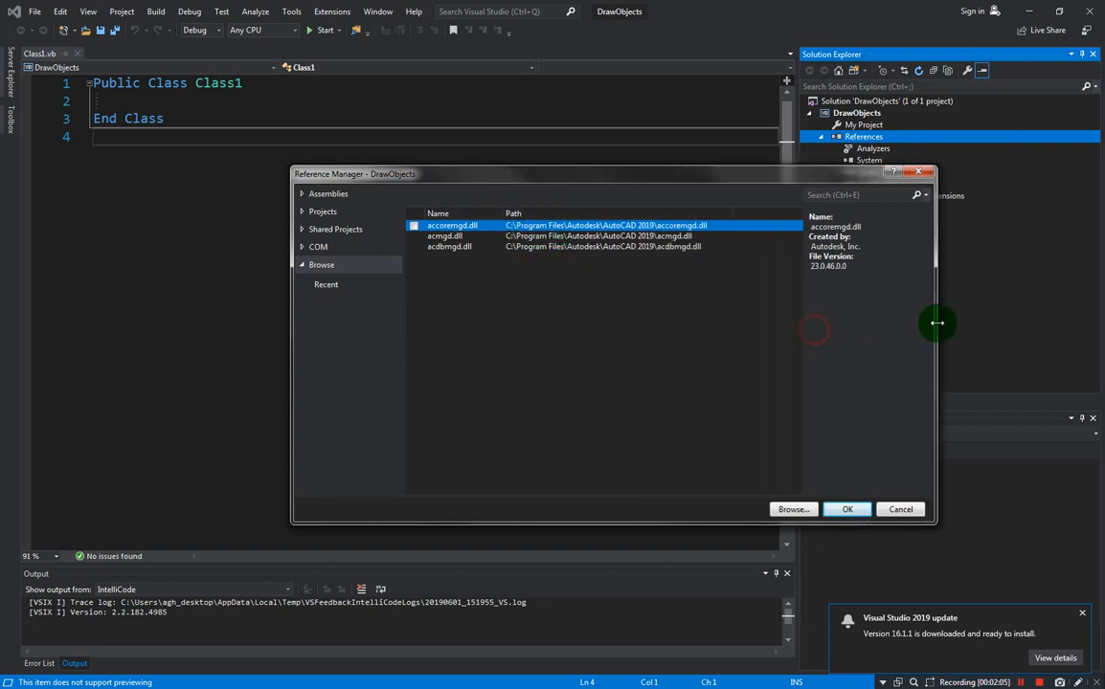
pyautogui.moveTo(632, 237)
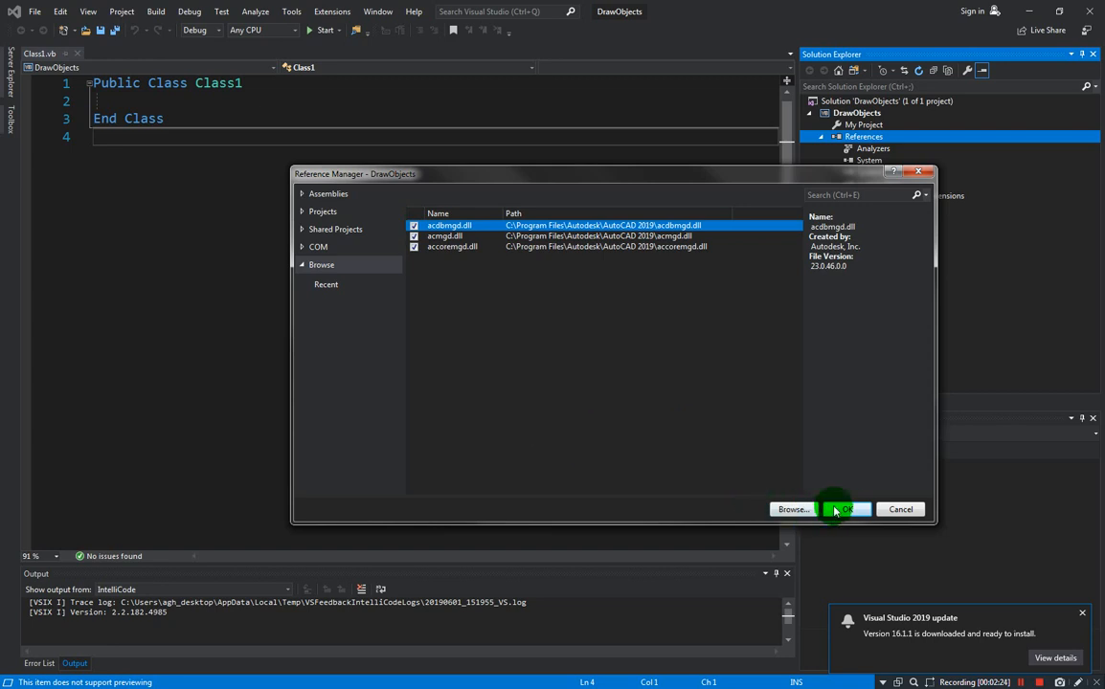
pyautogui.click(846, 509)
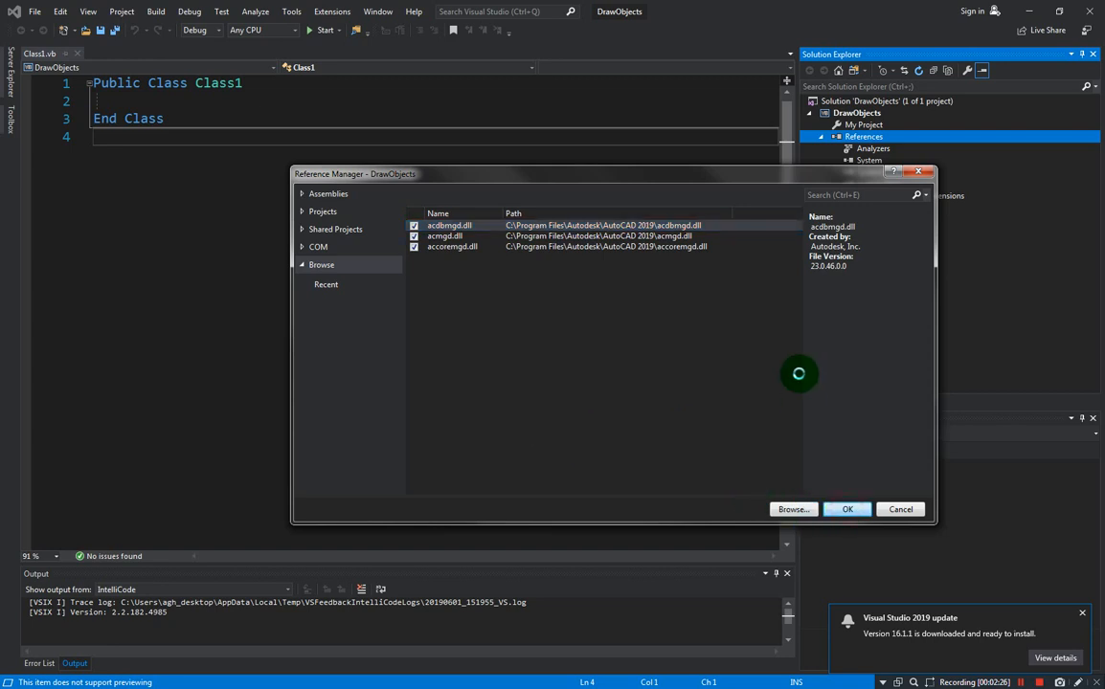
pyautogui.click(847, 509)
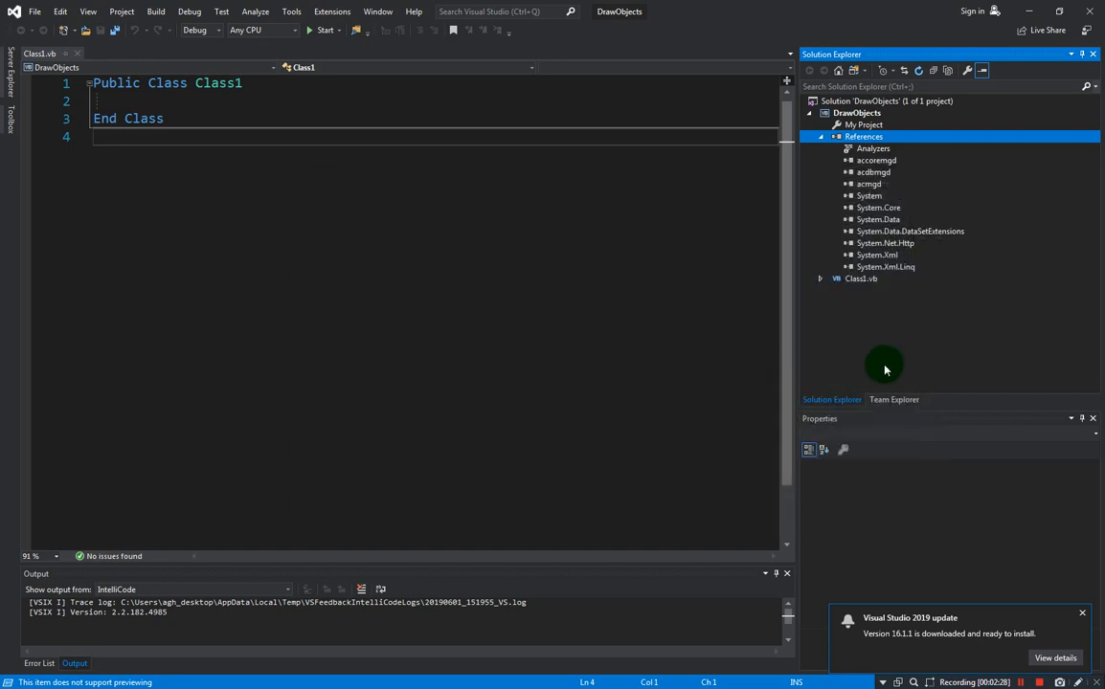
# Set Copy Local to False for the accoremgd, acdbmgd and acmgd references
pyautogui.click(877, 161)
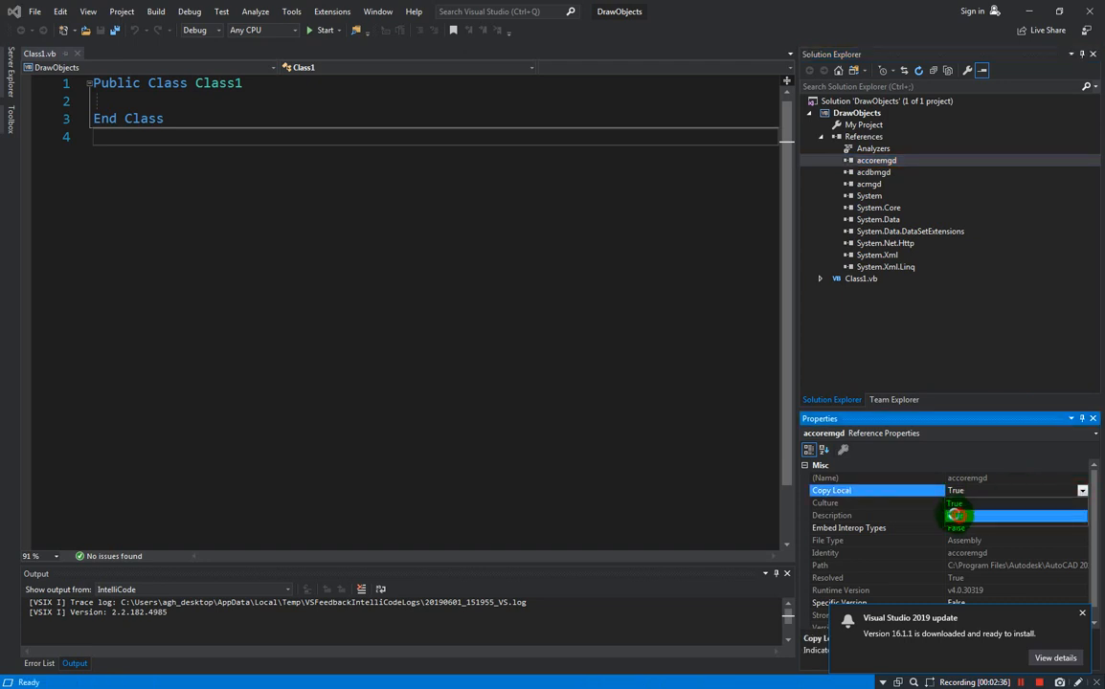
pyautogui.click(873, 172)
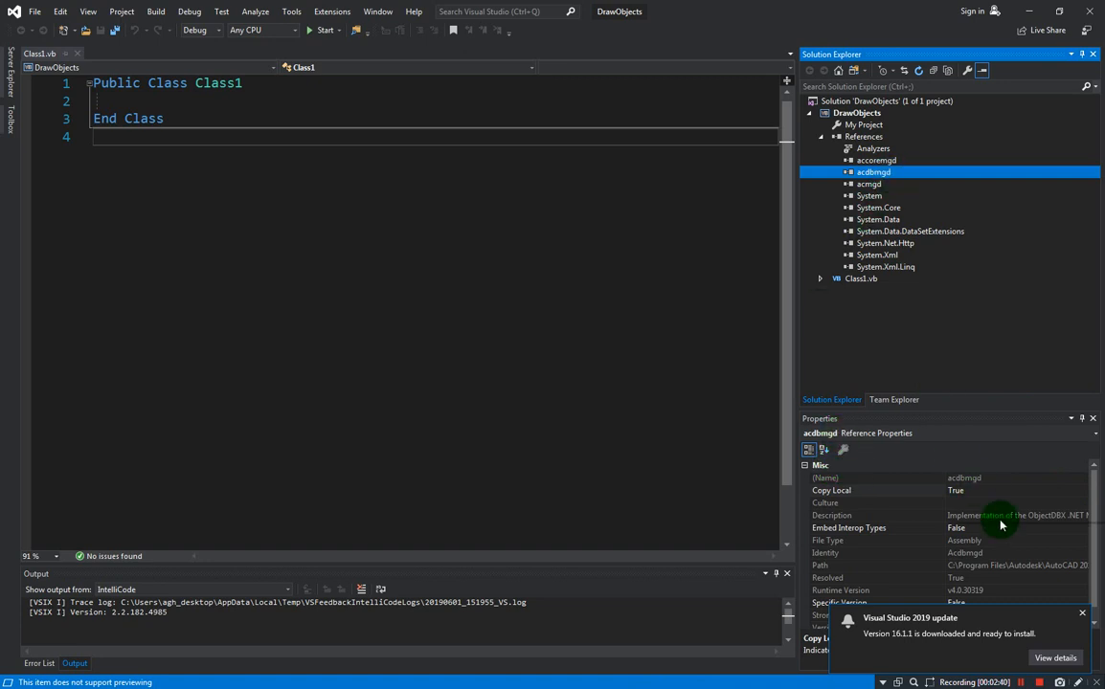
pyautogui.moveTo(1043, 498)
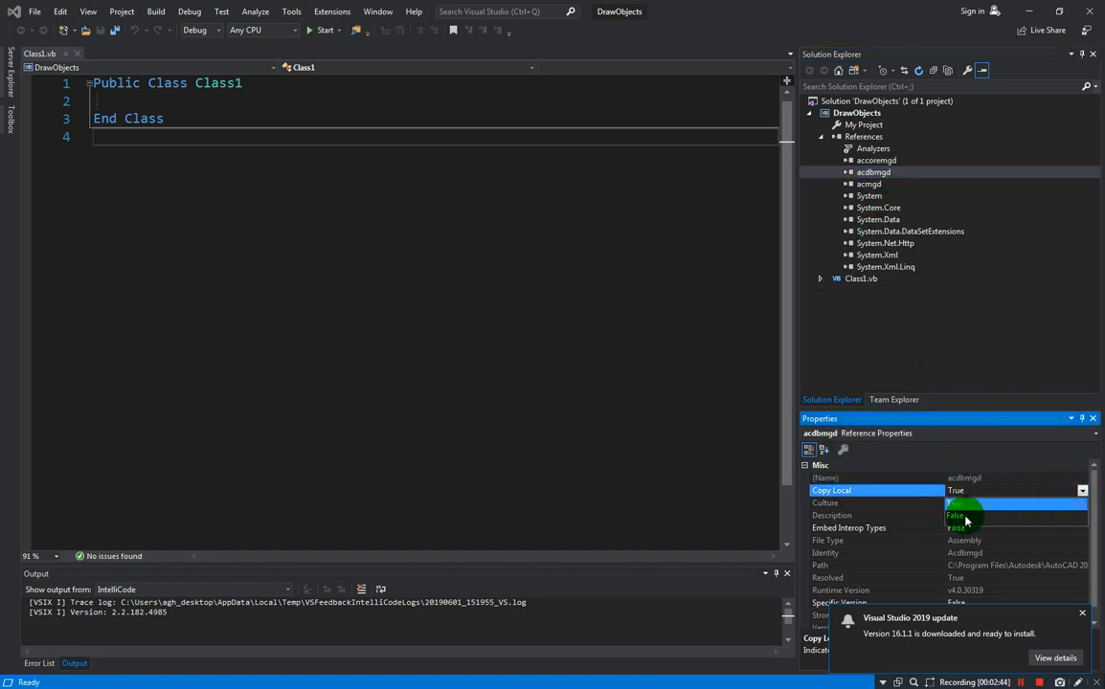
pyautogui.click(870, 184)
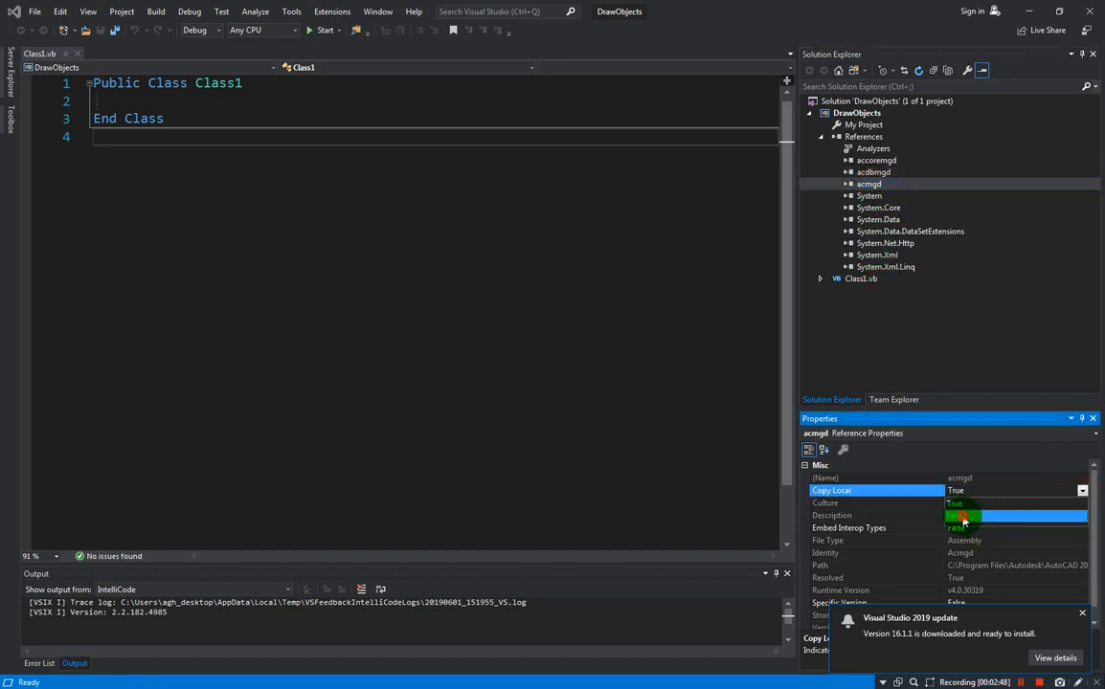
pyautogui.click(961, 515)
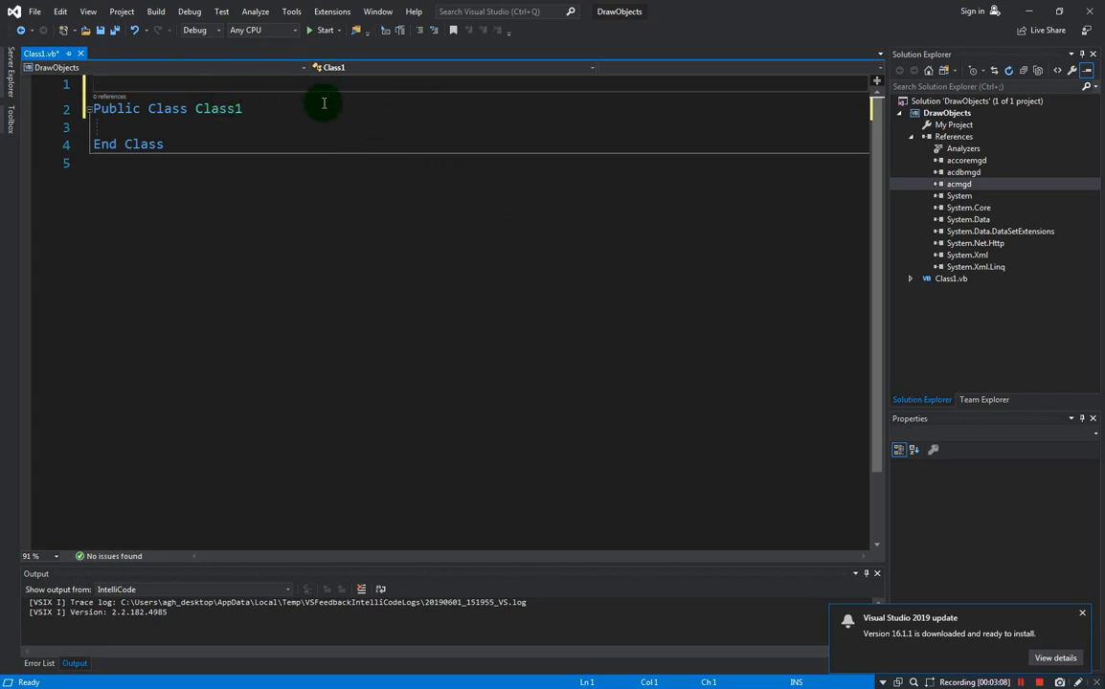
pyautogui.moveTo(366, 96)
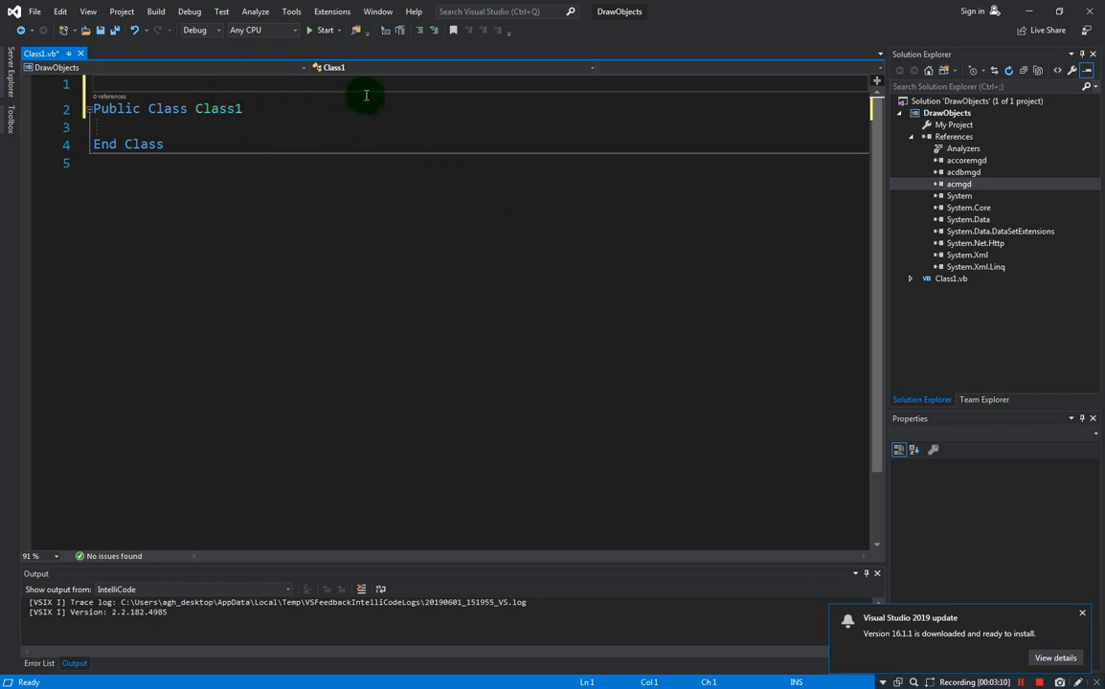
pyautogui.moveTo(368, 253)
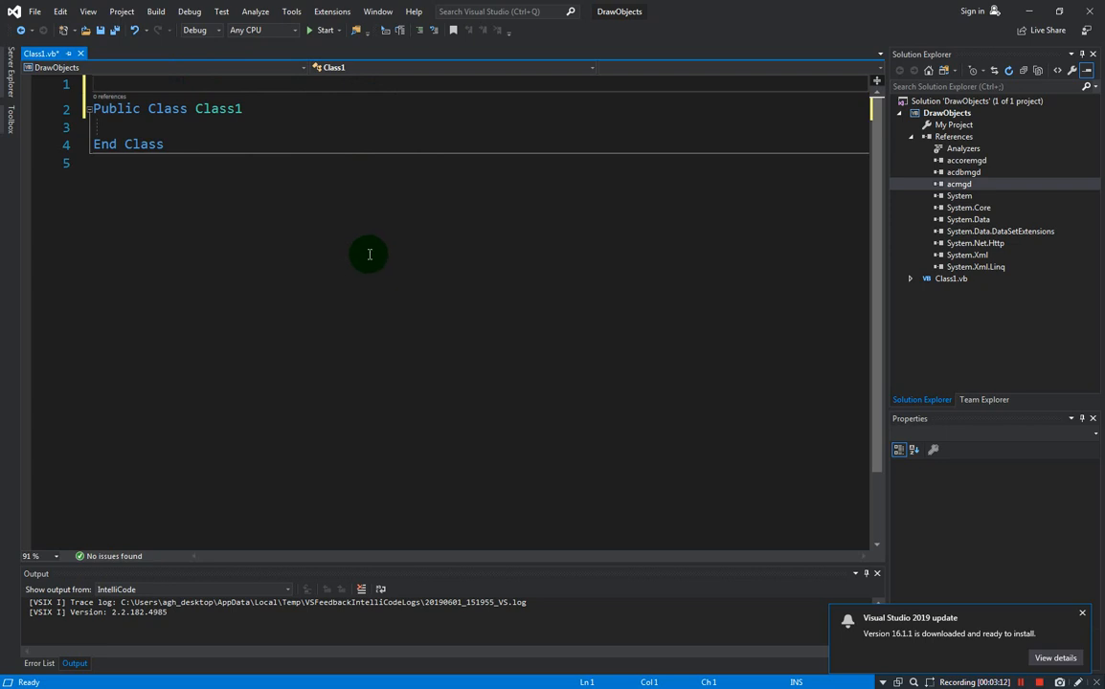
# Import Autodesk.AutoCAD.ApplicationServices, DatabaseServices and Runtime at the top of Class1.vb
pyautogui.write('im')
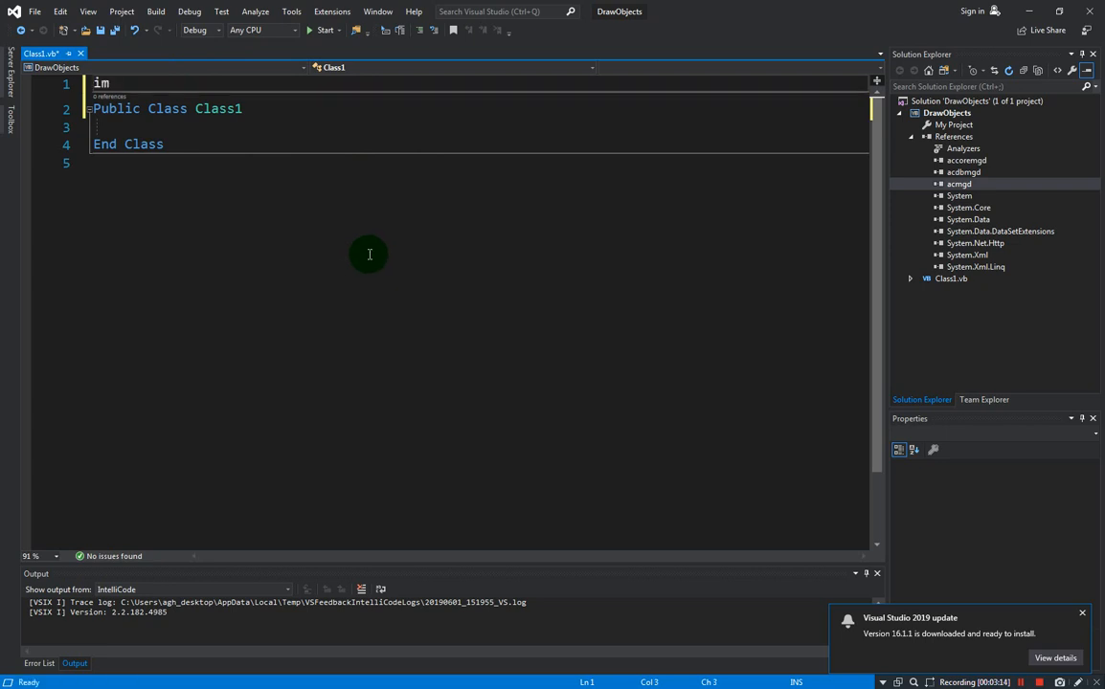
pyautogui.write('ports au')
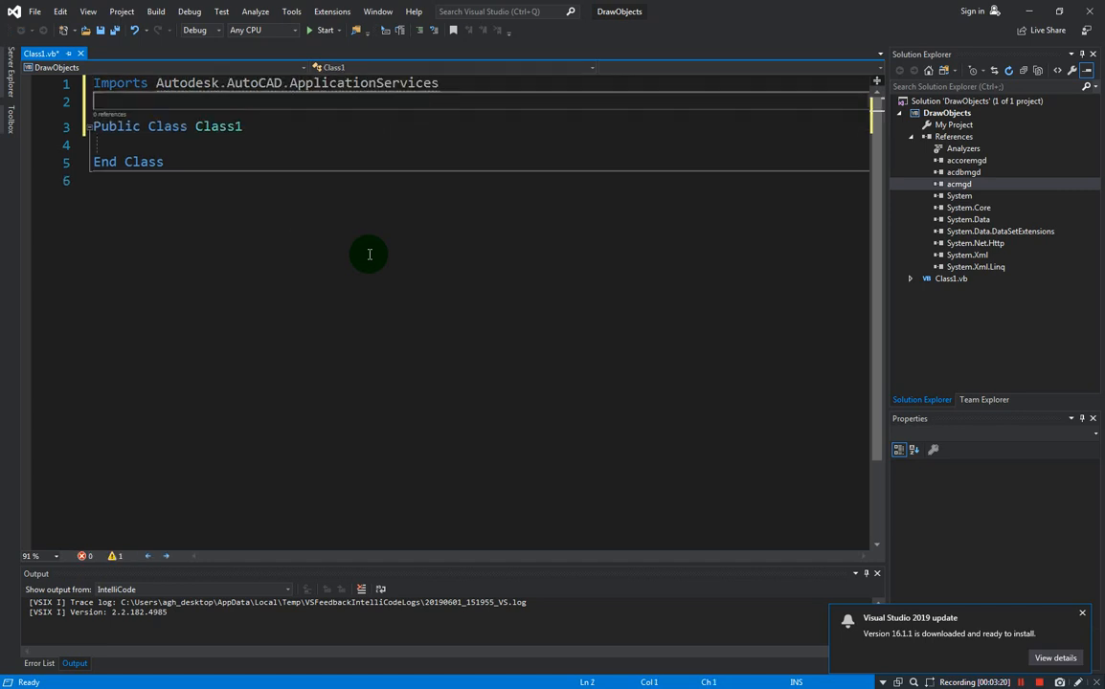
pyautogui.write('imports Autodesk.AutoCAD.dat')
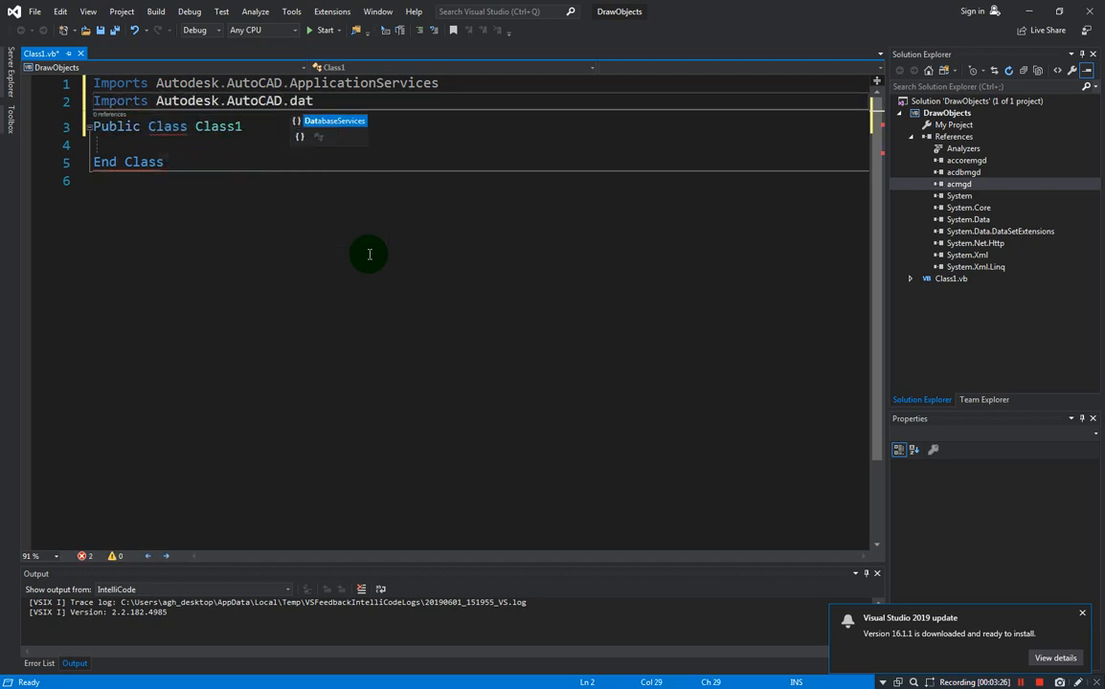
pyautogui.write('impo')
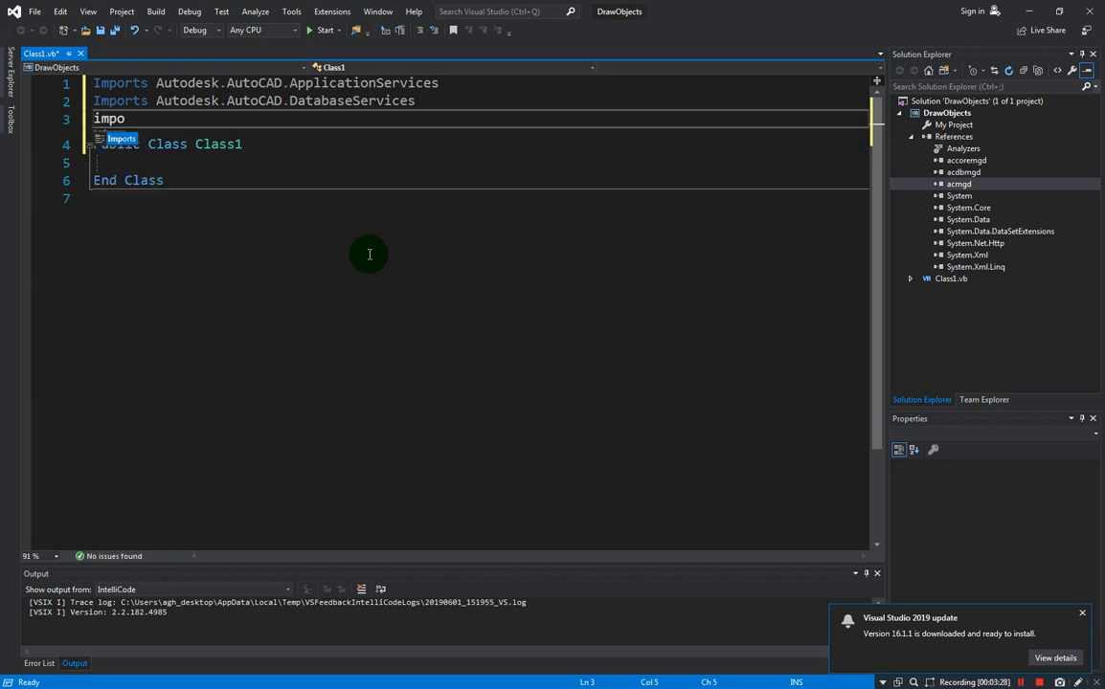
pyautogui.write('auto')
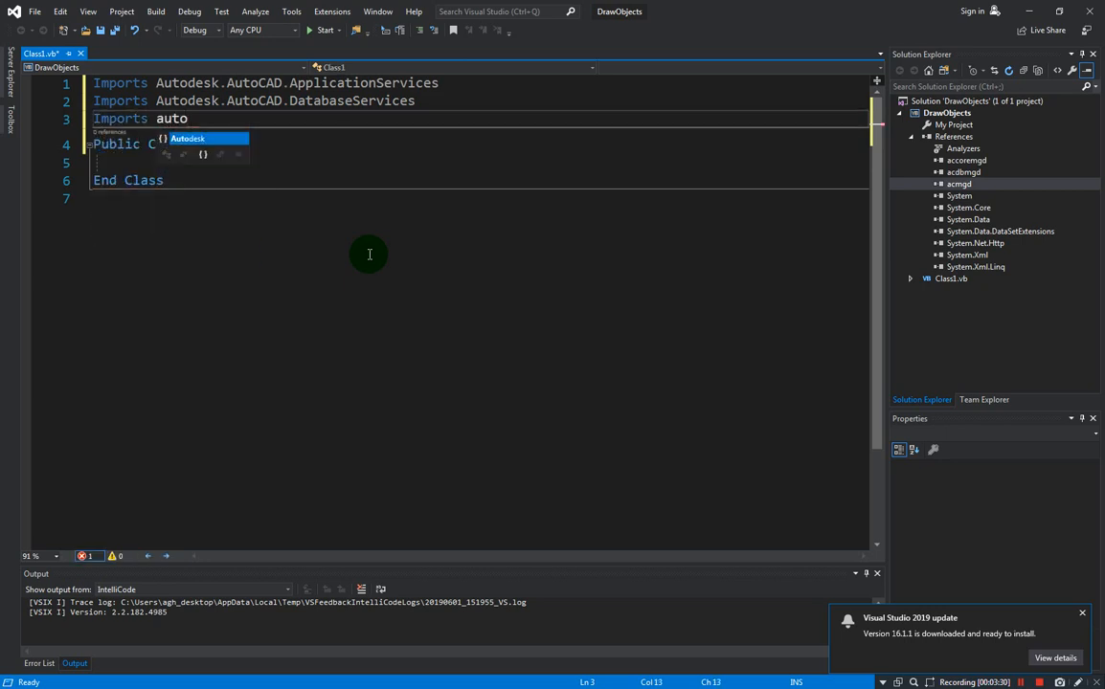
pyautogui.write('desk.AutoCAD')
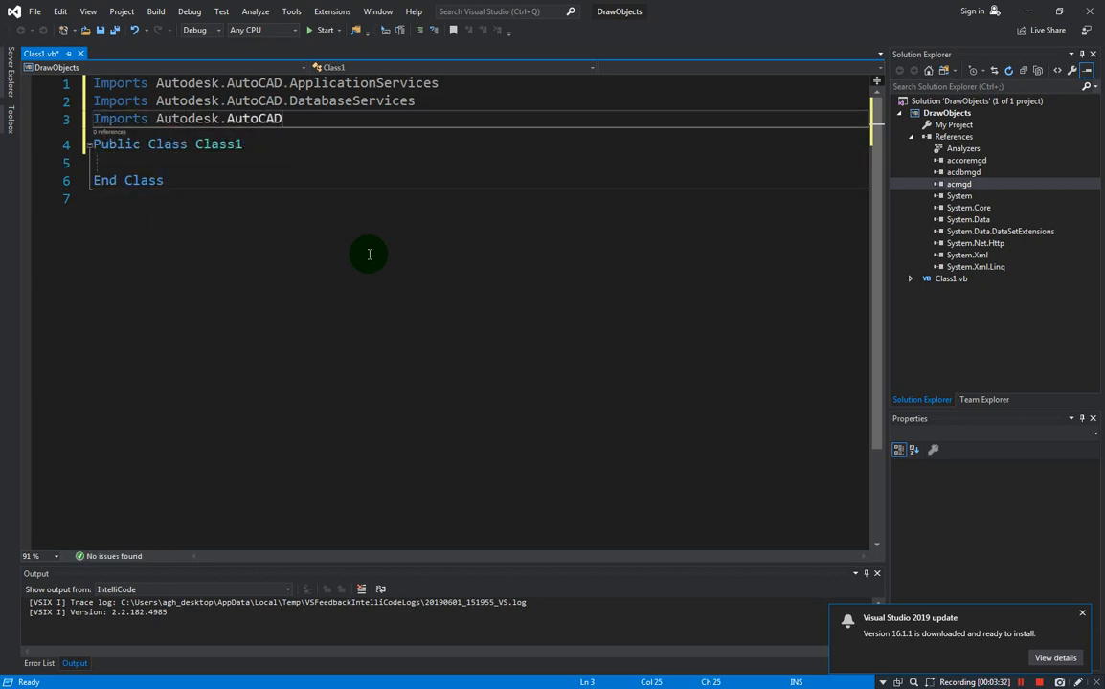
pyautogui.write('.Runtime;')
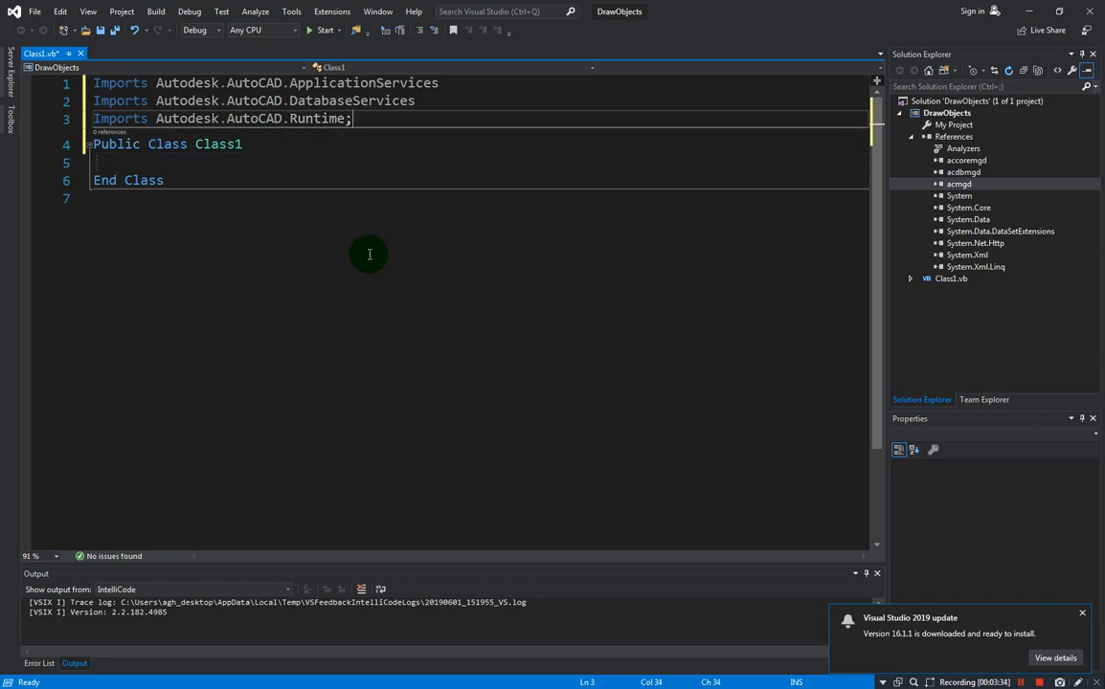
# Import Autodesk.AutoCAD.EditorInput and leave a blank line inside the class body
pyautogui.write('import')
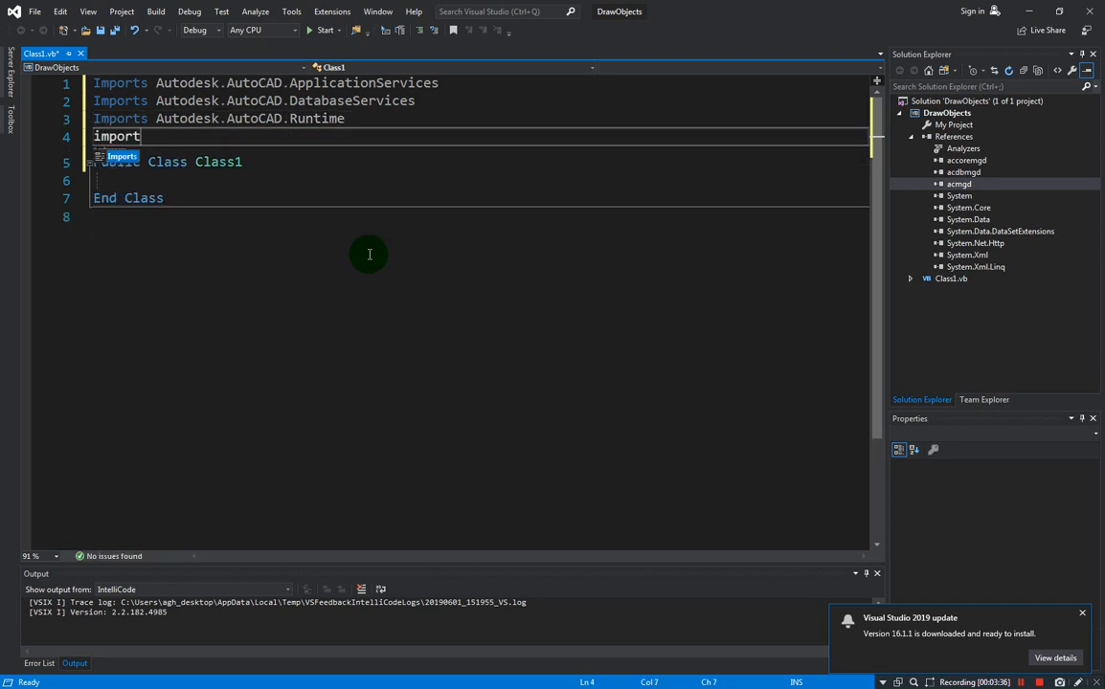
pyautogui.write('au')
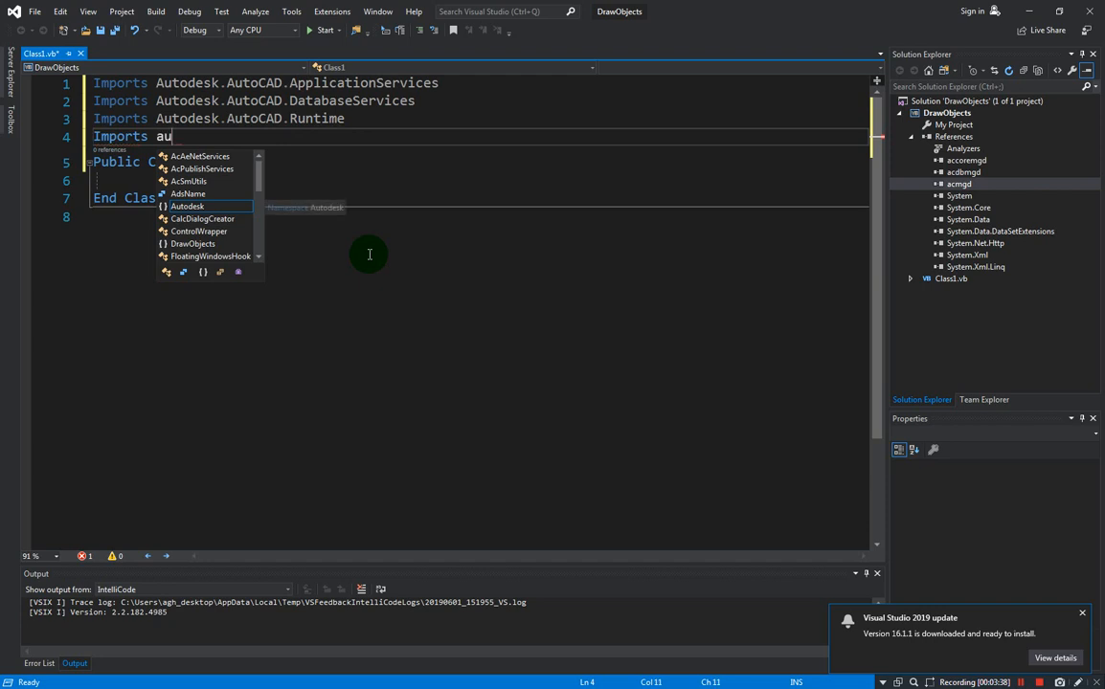
pyautogui.write('todesk.AutoCAD')
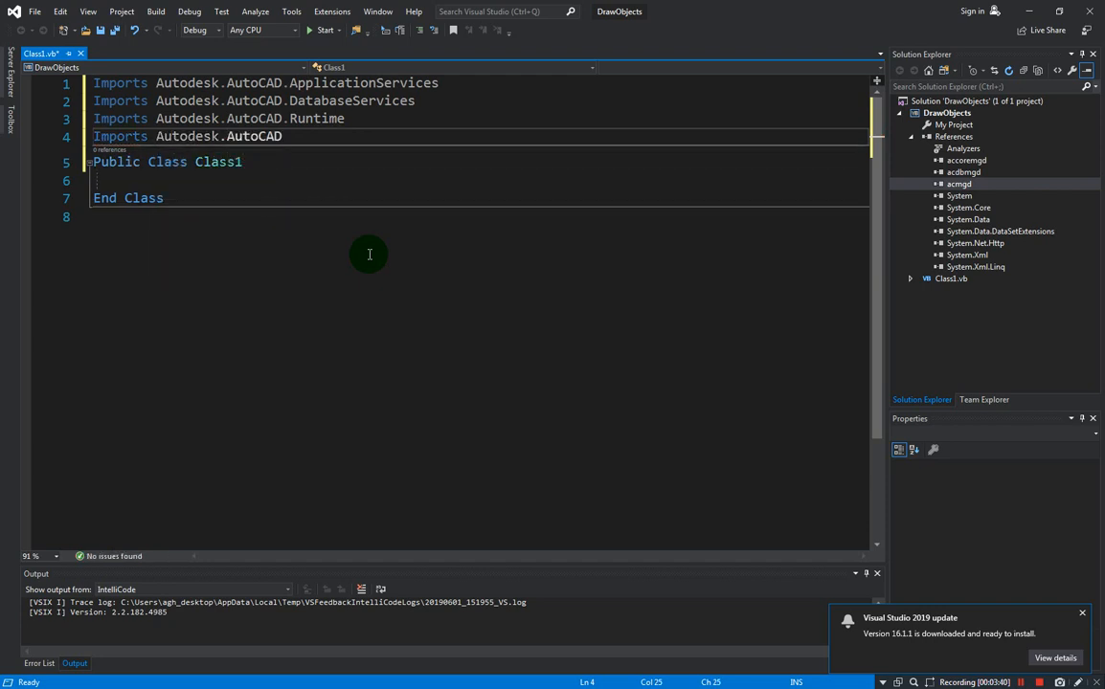
pyautogui.write('edi')
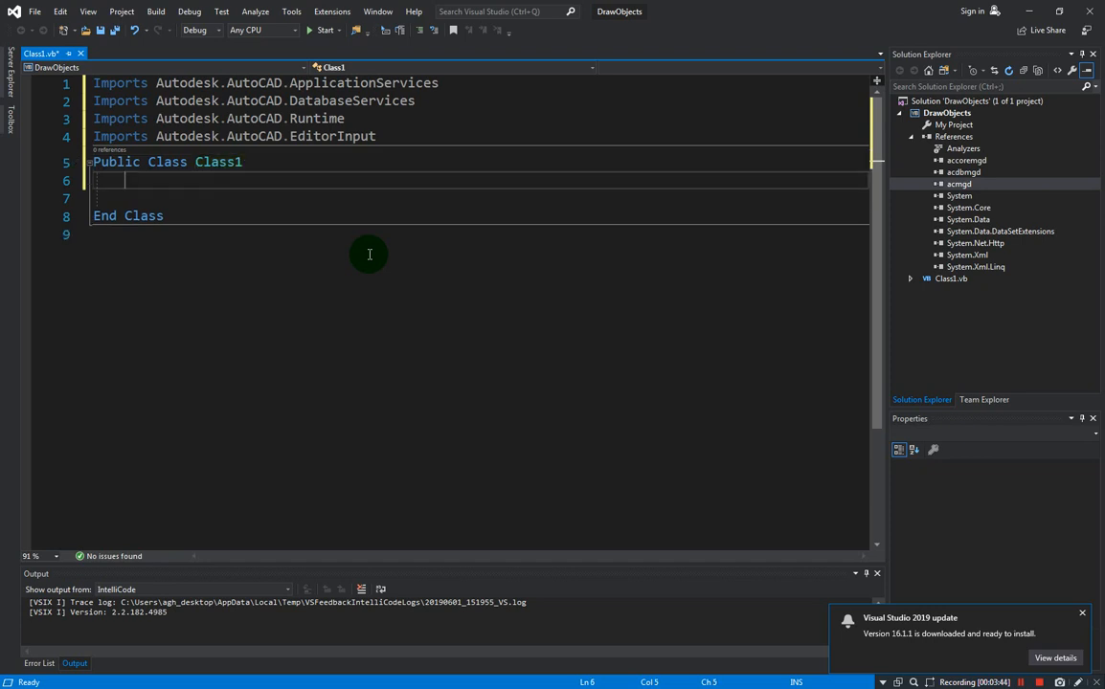
pyautogui.press('enter')
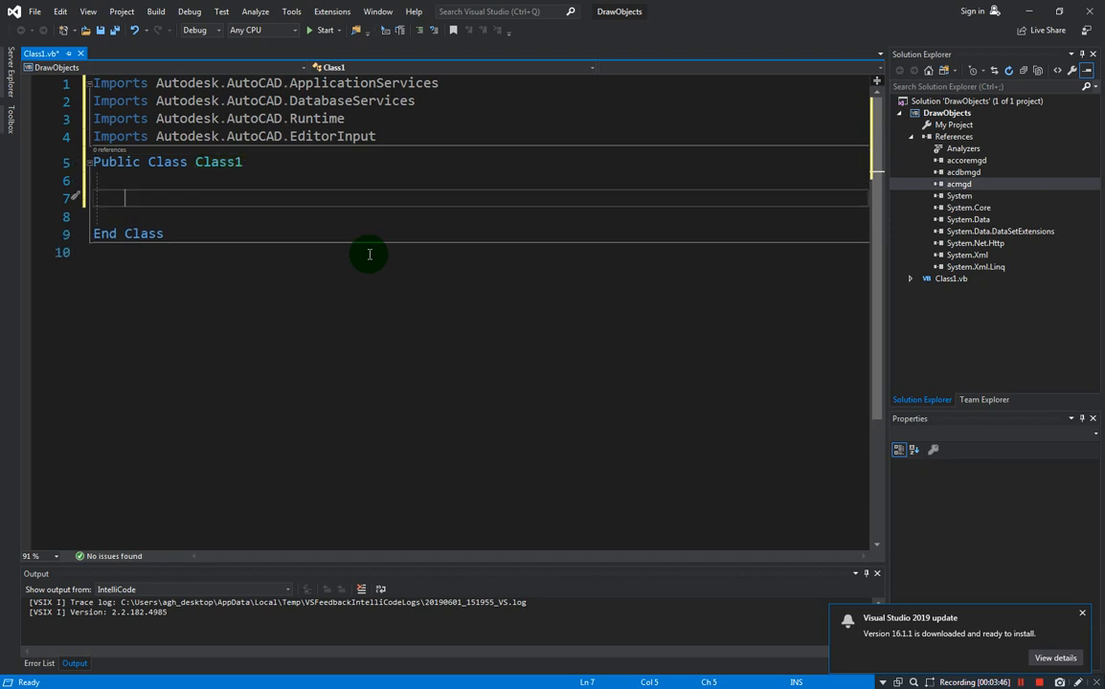
pyautogui.moveTo(268, 190)
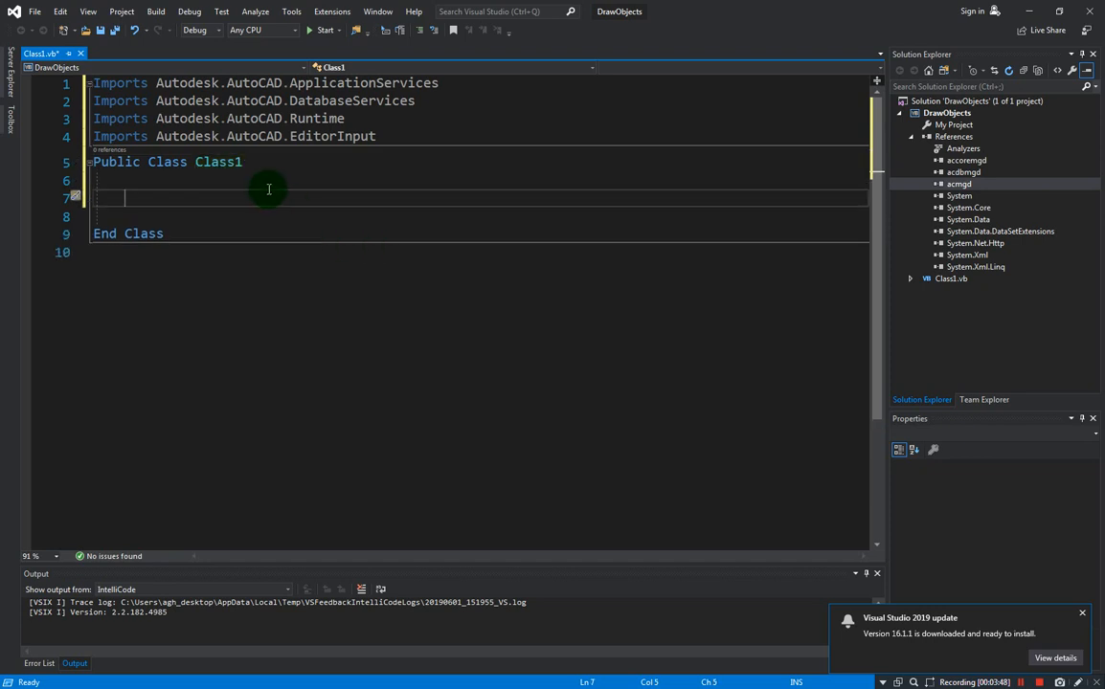
pyautogui.moveTo(678, 138)
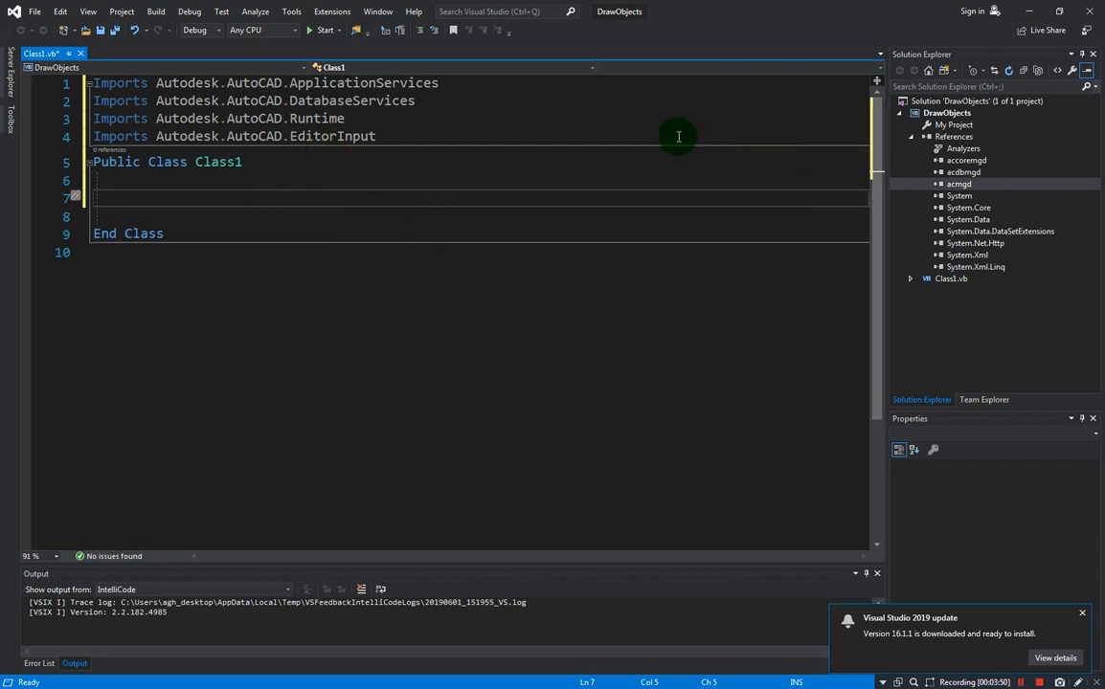
pyautogui.moveTo(649, 371)
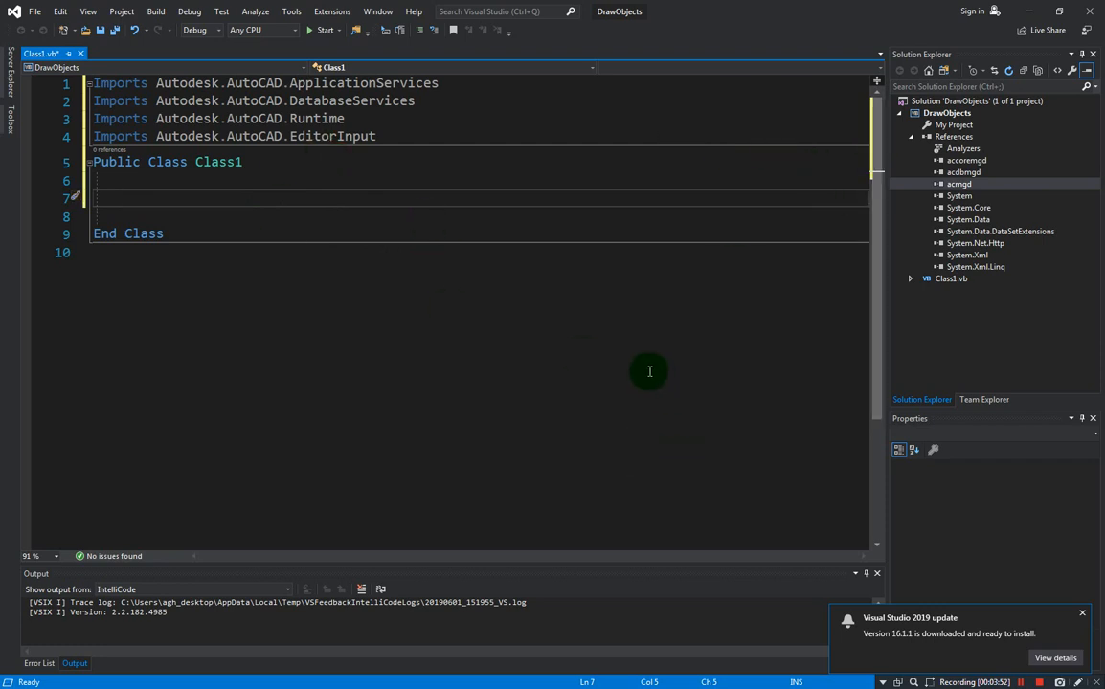
pyautogui.moveTo(456, 266)
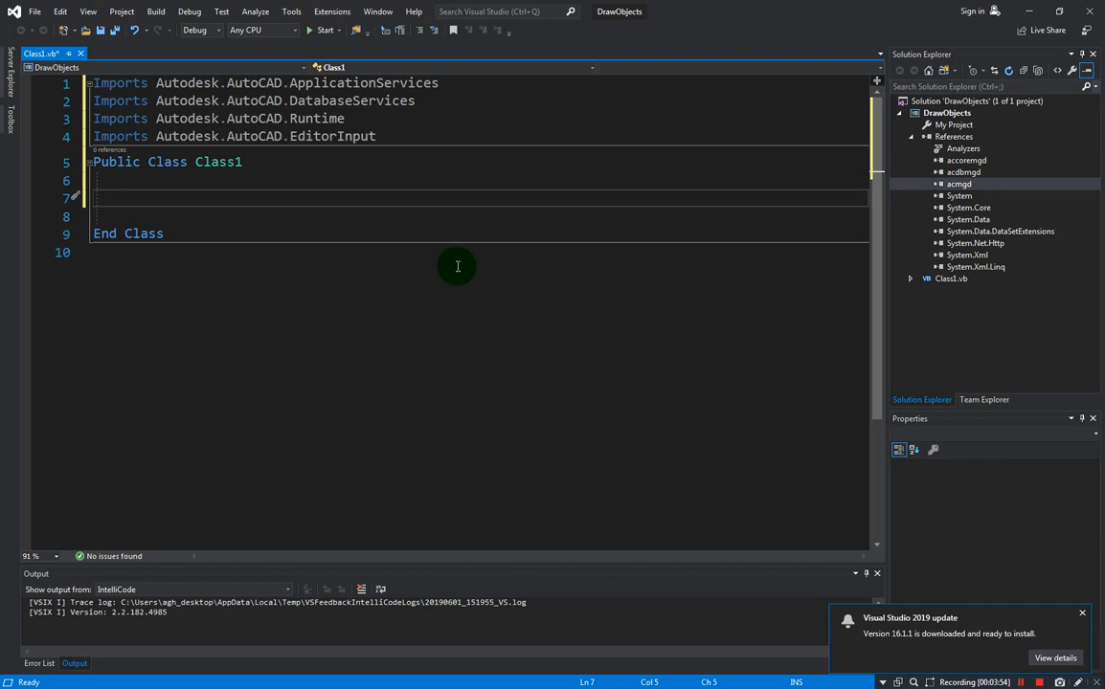
pyautogui.moveTo(467, 298)
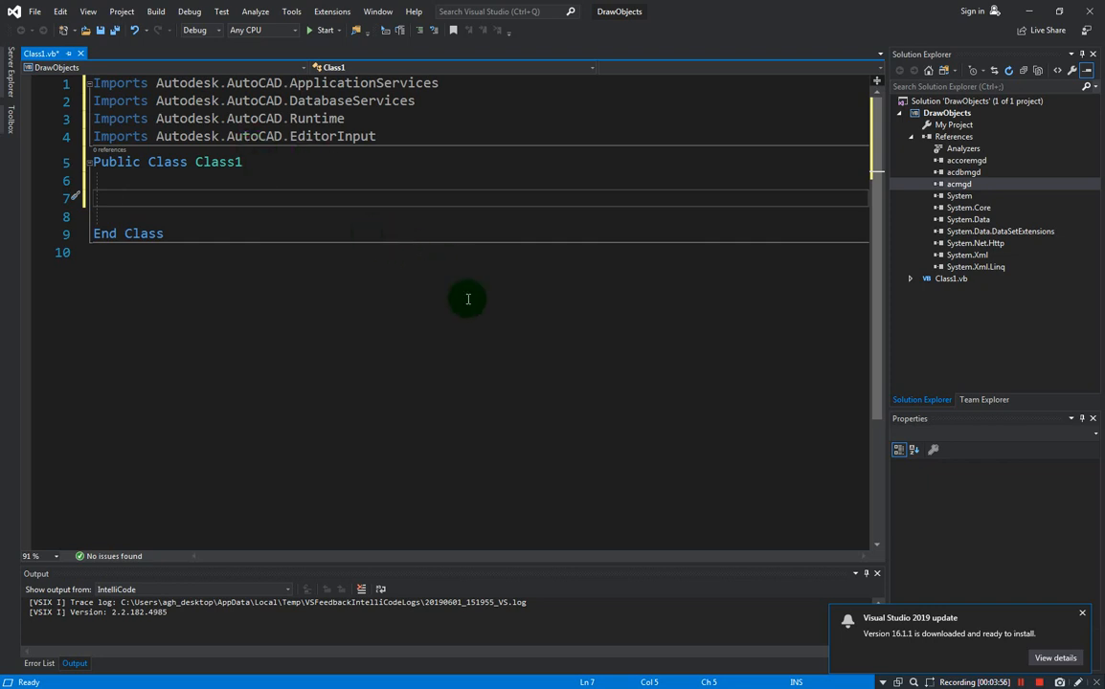
pyautogui.moveTo(341, 197)
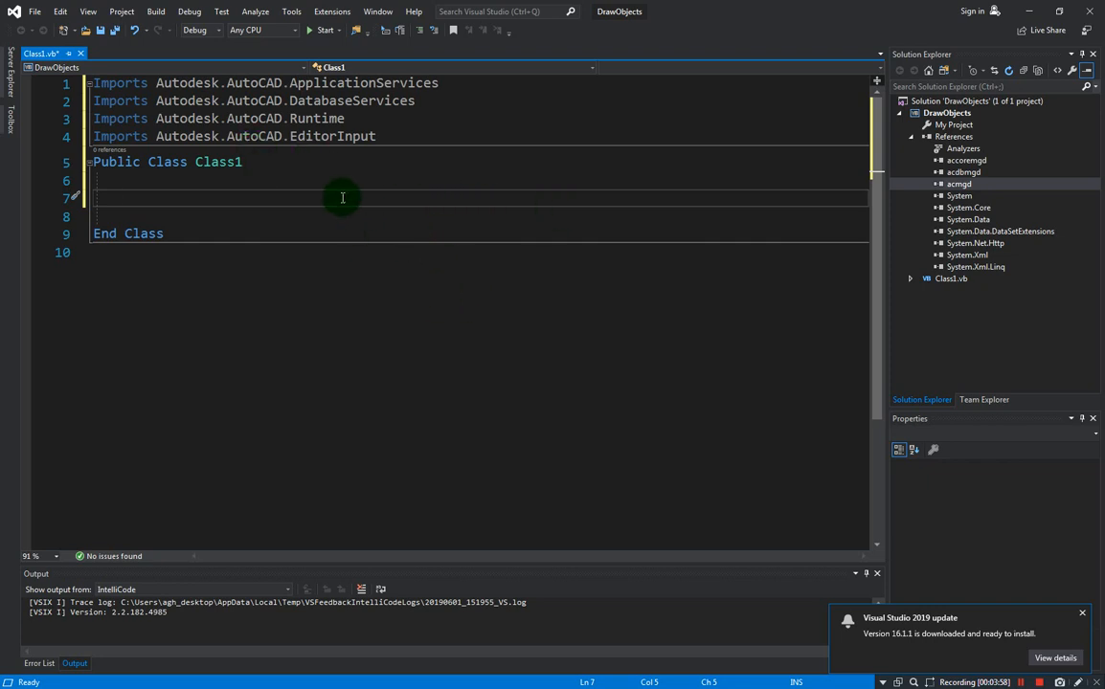
pyautogui.moveTo(276, 214)
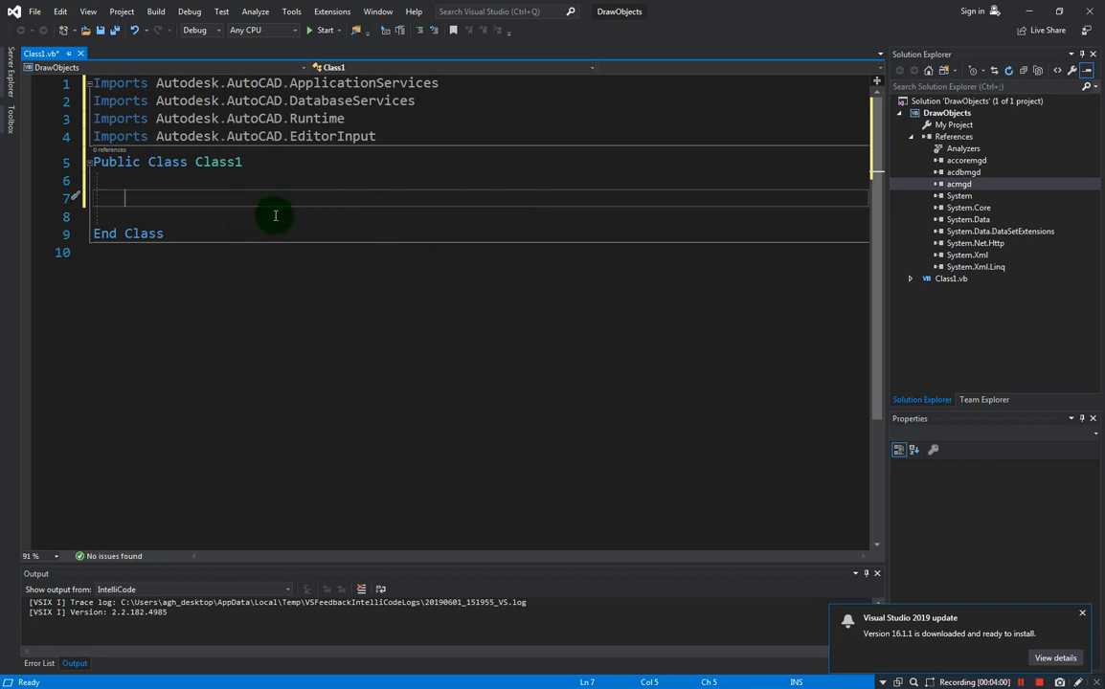
pyautogui.moveTo(944, 578)
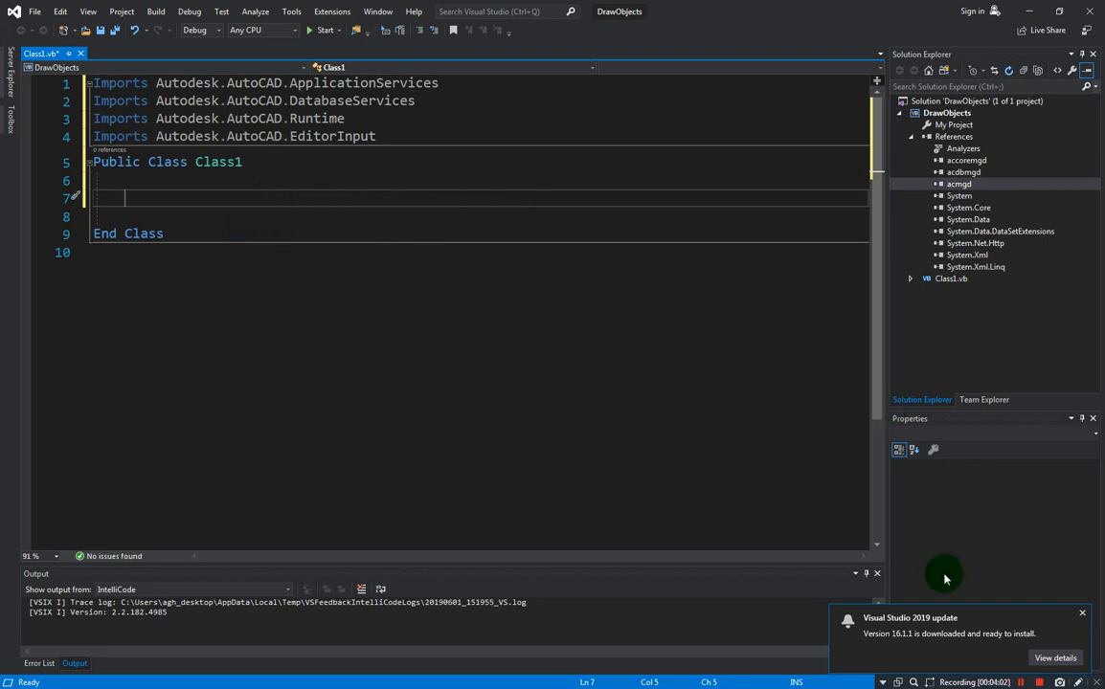